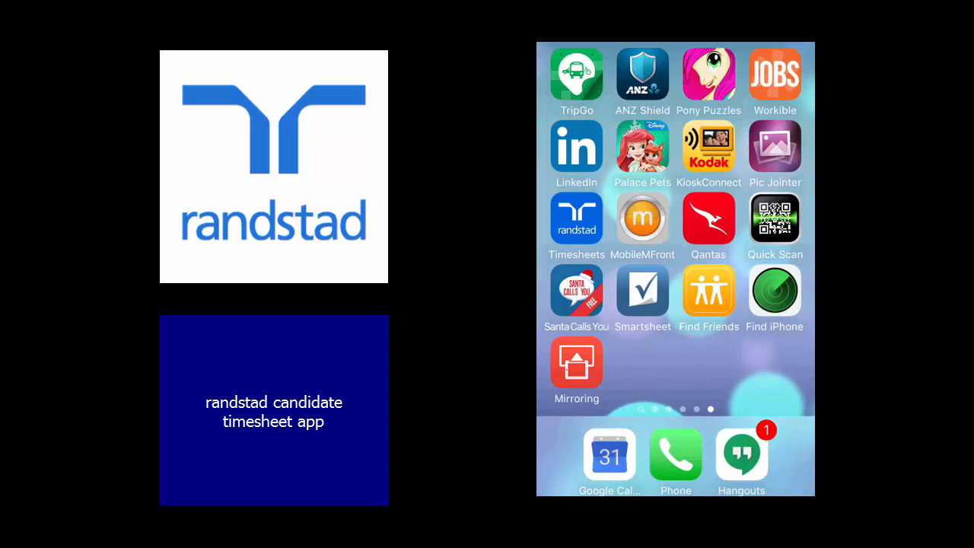
# Step: Open the My Randstad account setup email showing App Store, Google Play and Get Started Now
pyautogui.click(576, 218)
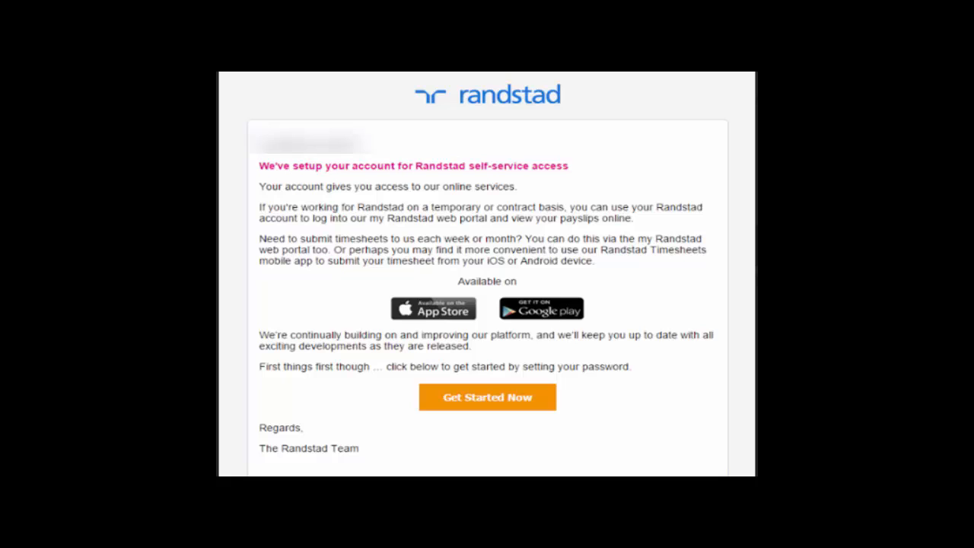
pyautogui.moveTo(682, 472)
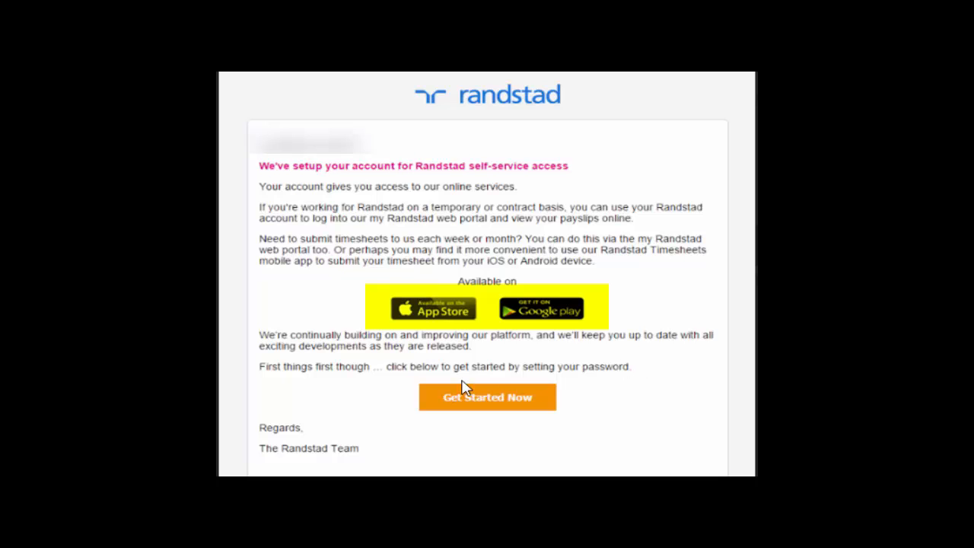
pyautogui.moveTo(488, 407)
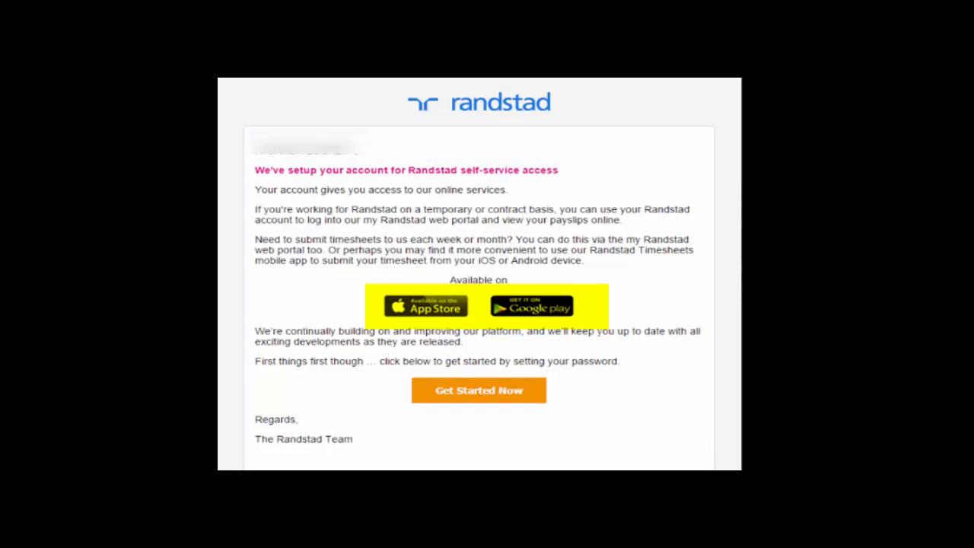
pyautogui.moveTo(444, 442)
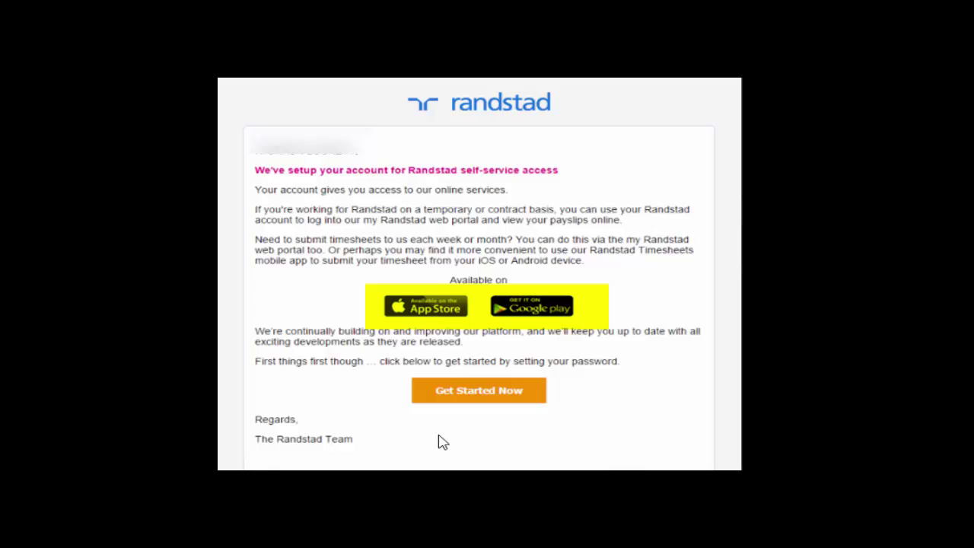
pyautogui.moveTo(577, 380)
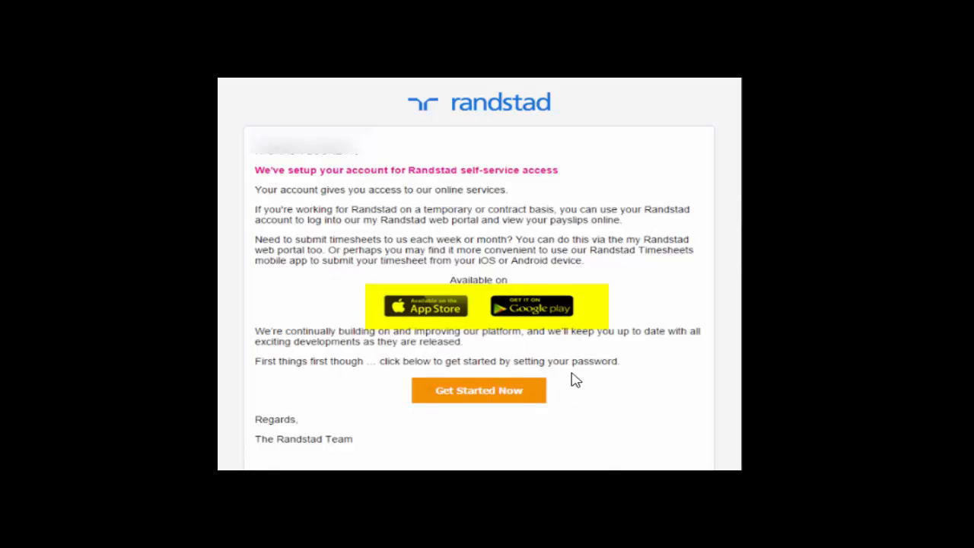
# Step: Activate the new Randstad account by setting and submitting a password
pyautogui.click(479, 391)
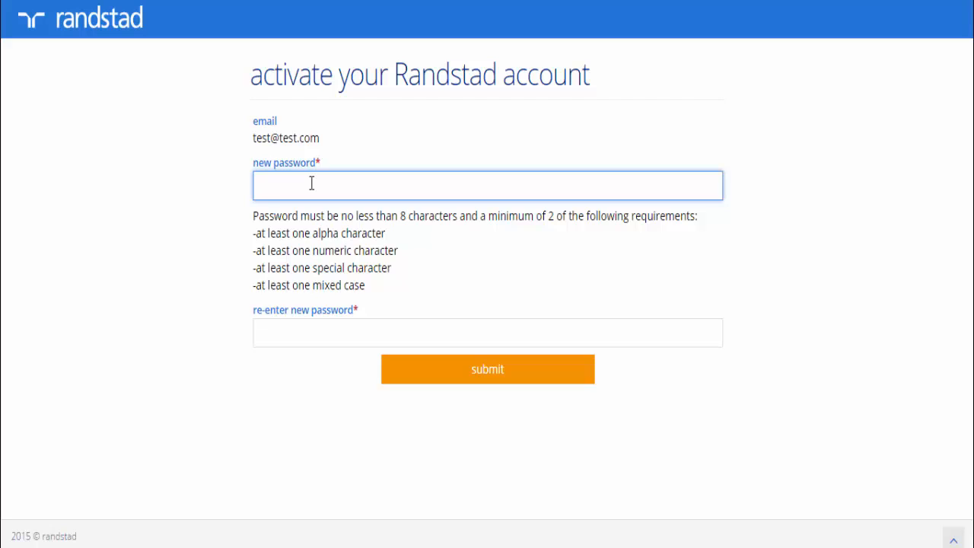
pyautogui.write('password')
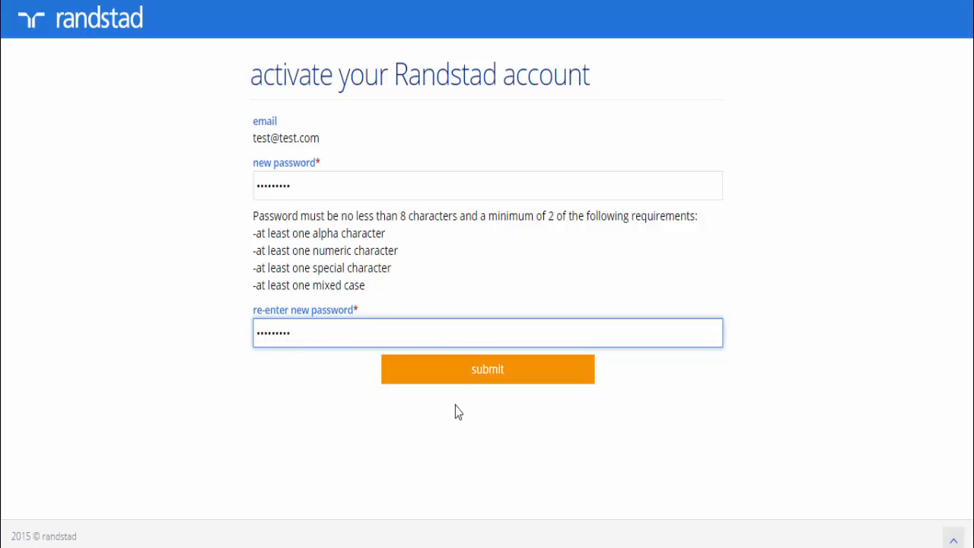
pyautogui.click(487, 369)
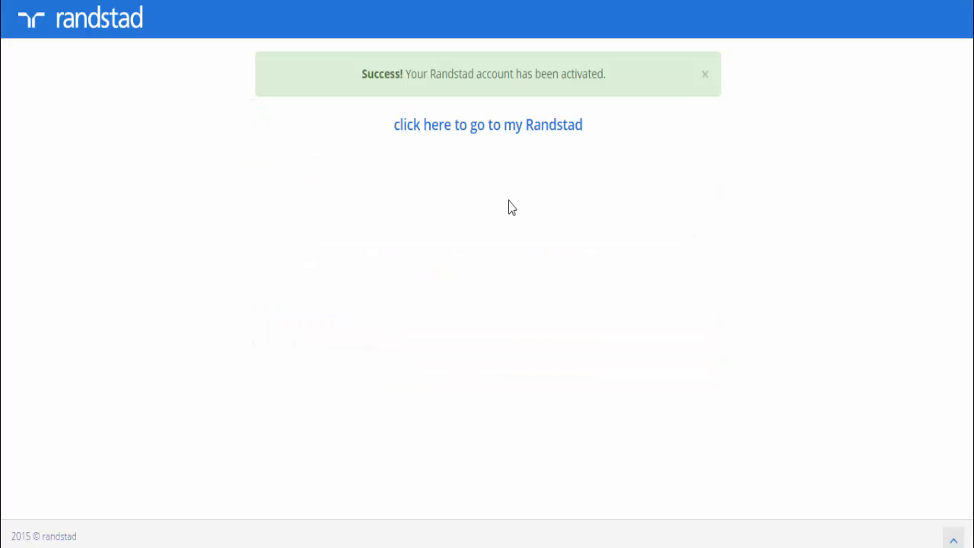
# Step: Go to the my Randstad site and log in with email and password
pyautogui.click(487, 124)
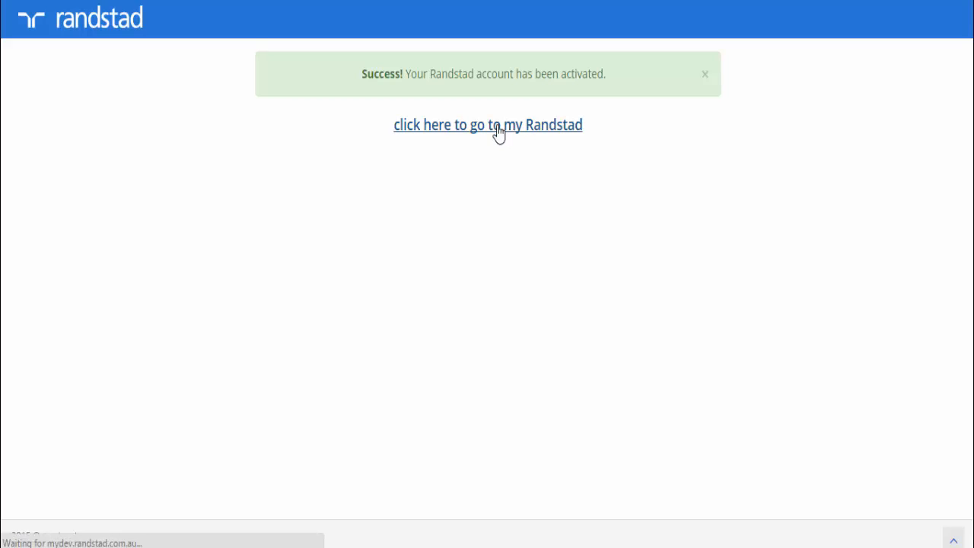
pyautogui.click(487, 125)
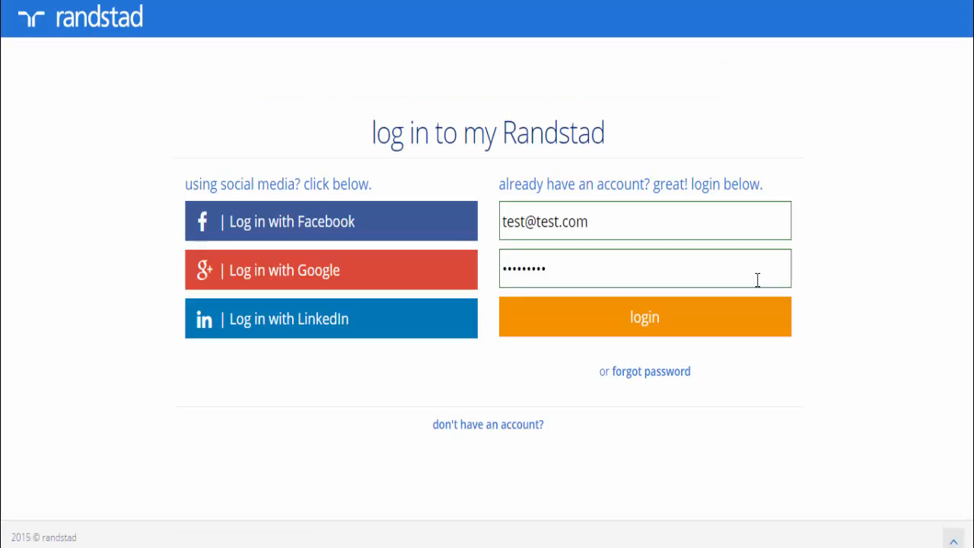
pyautogui.moveTo(614, 310)
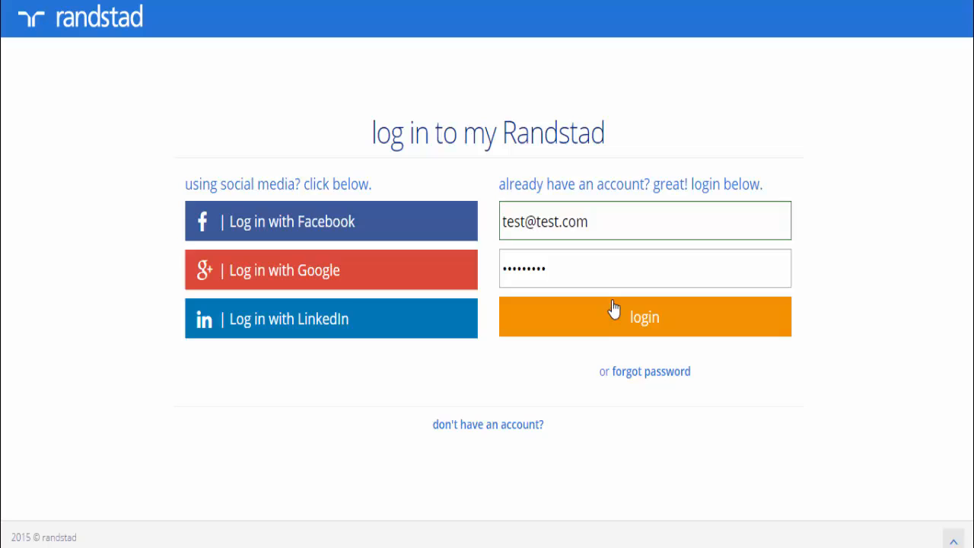
pyautogui.click(644, 316)
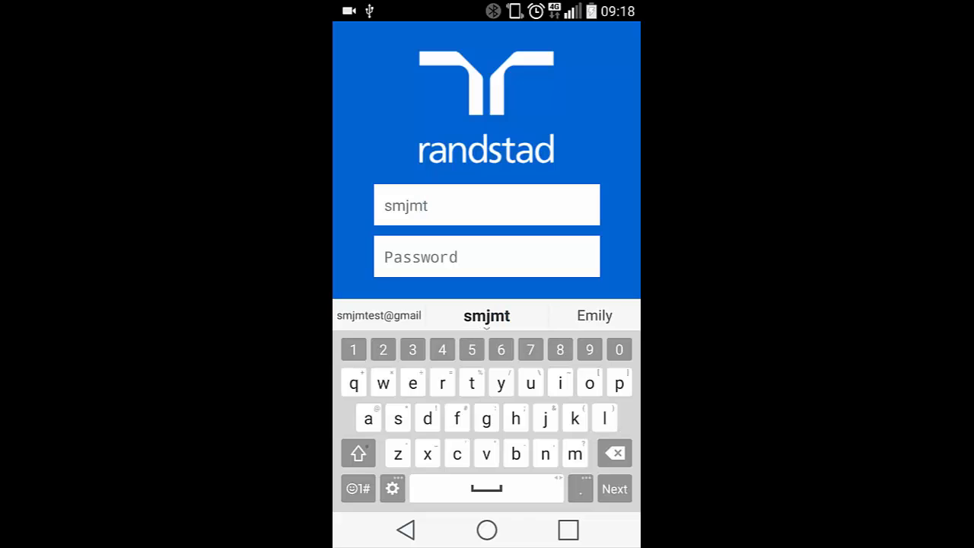
# Step: Sign in to the Timesheets app and list current bookings, including RMIT
pyautogui.click(379, 316)
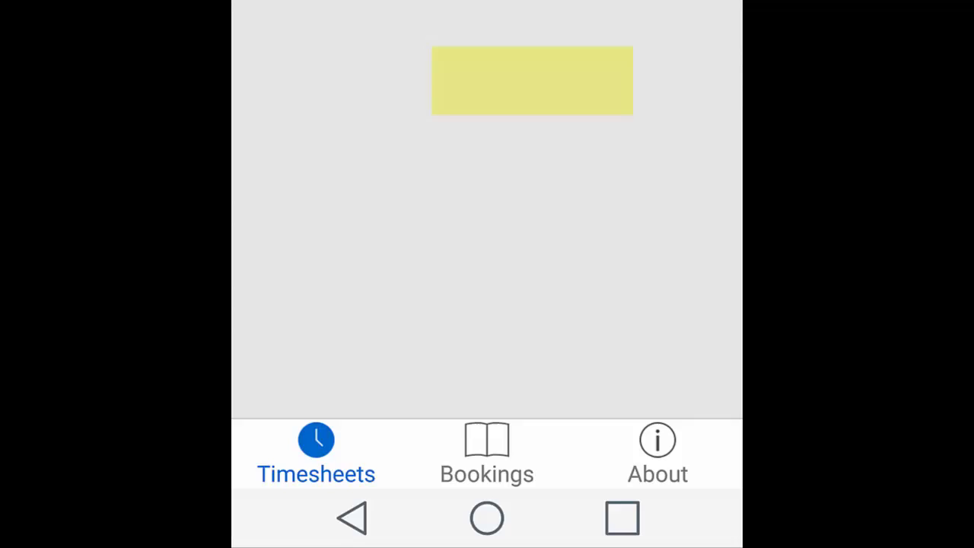
pyautogui.click(486, 453)
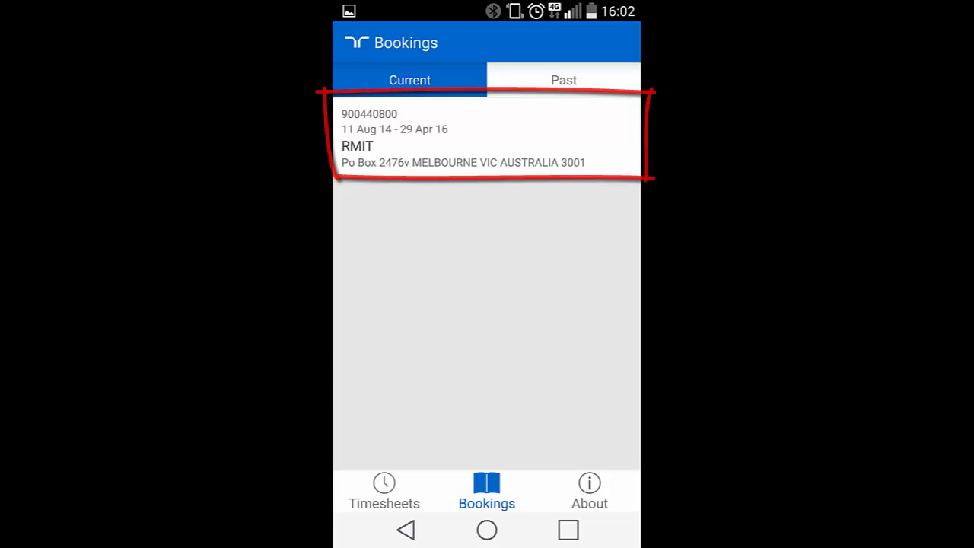
# Step: Open the 18 Jan 16 – 24 Jan 16 timesheet and scroll to its shifts to add hours
pyautogui.click(487, 137)
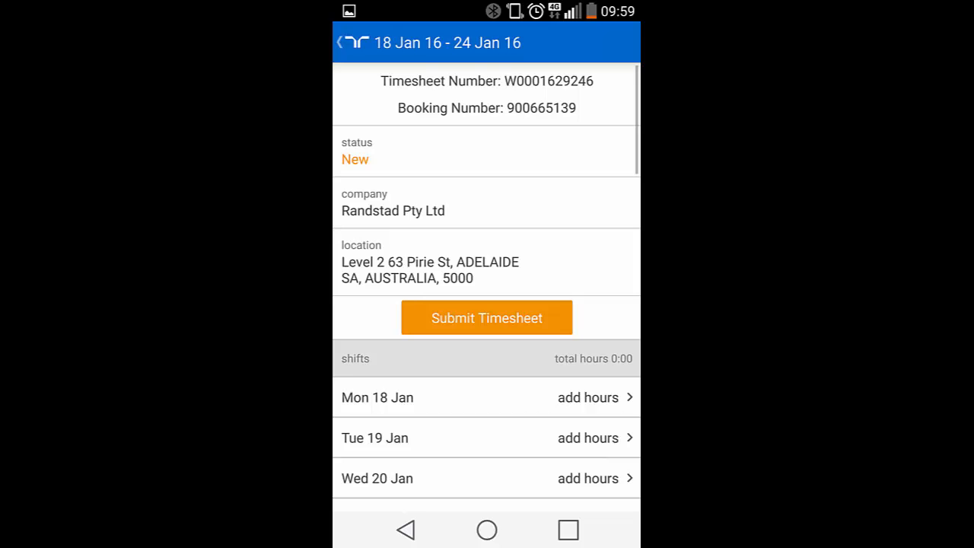
pyautogui.scroll(-3)
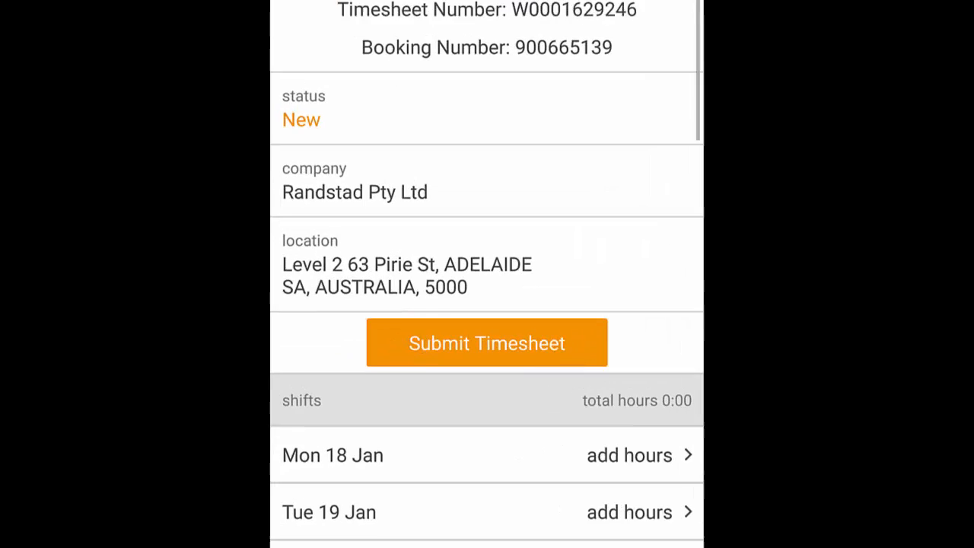
pyautogui.scroll(-3)
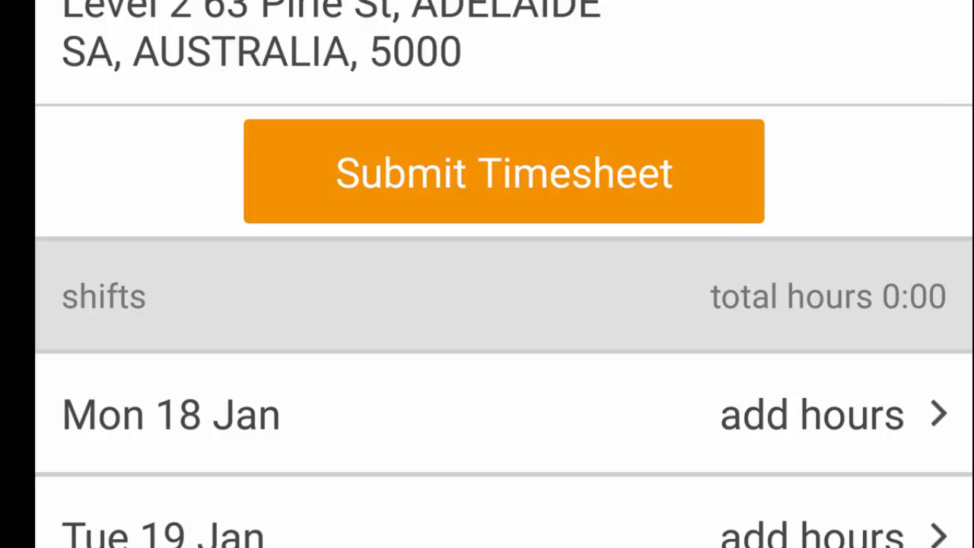
pyautogui.scroll(-3)
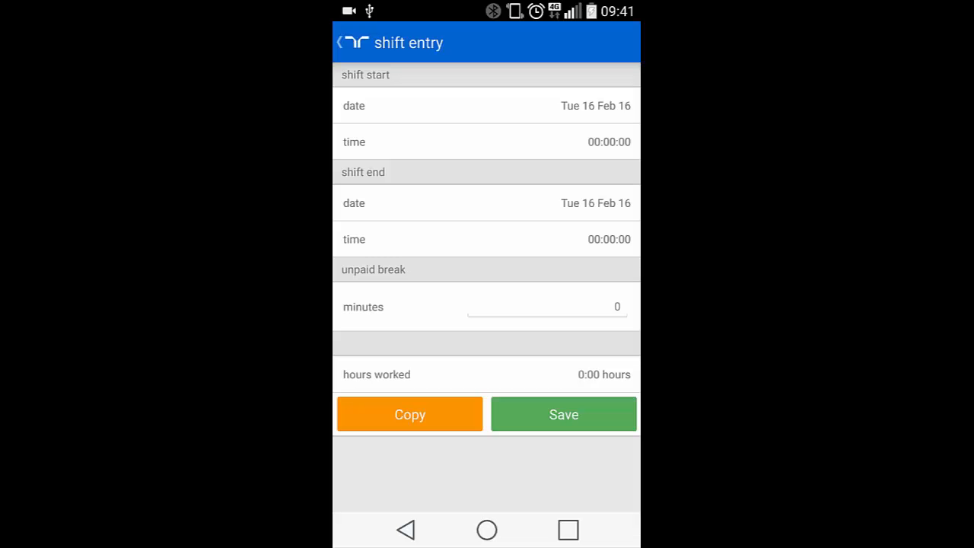
# Step: Save a Tue 16 Feb shift, 08:15–17:20 with a 30-minute break (8:35 hours)
pyautogui.click(486, 142)
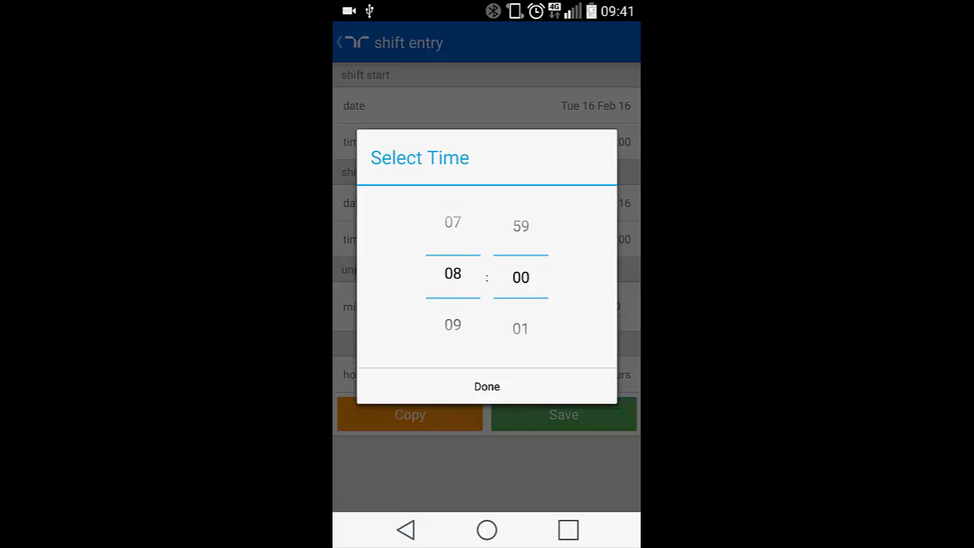
pyautogui.scroll(-3)
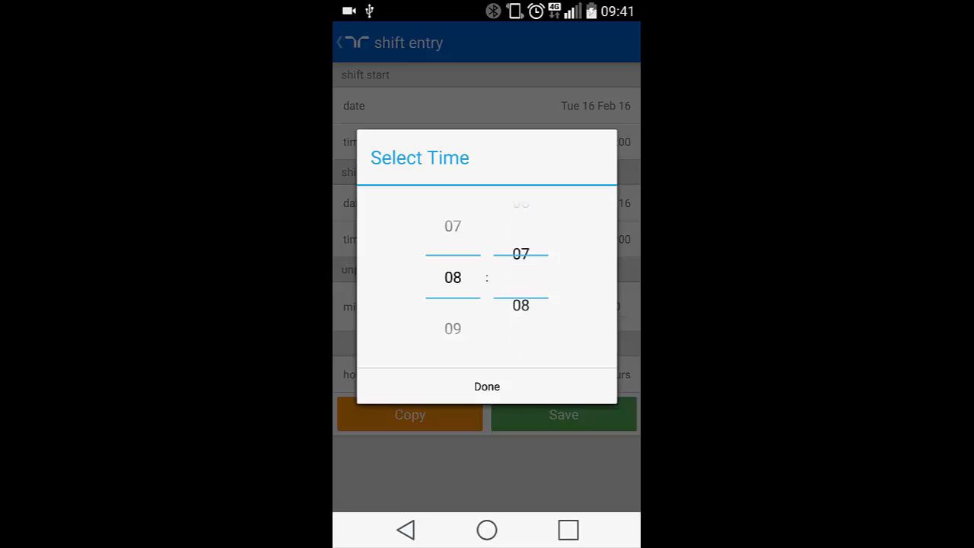
pyautogui.click(486, 387)
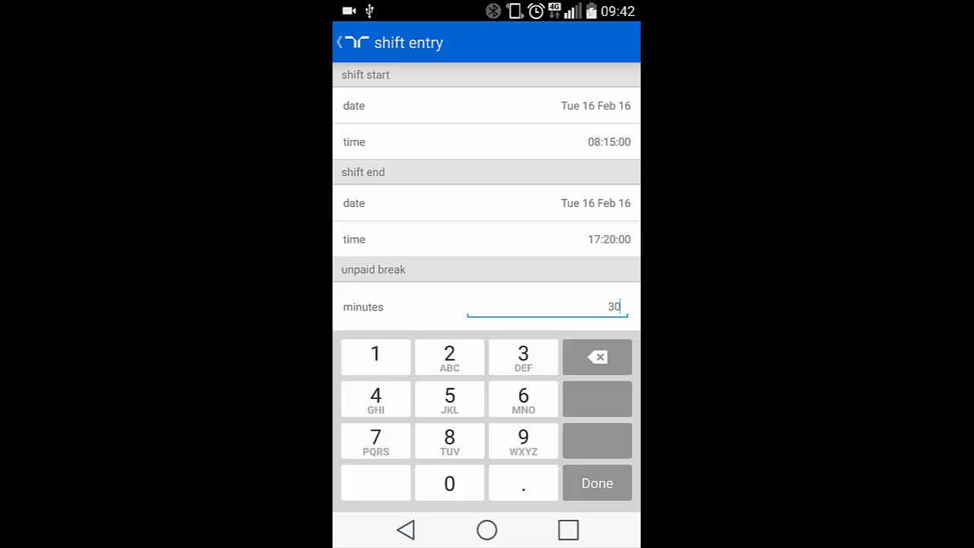
pyautogui.click(597, 483)
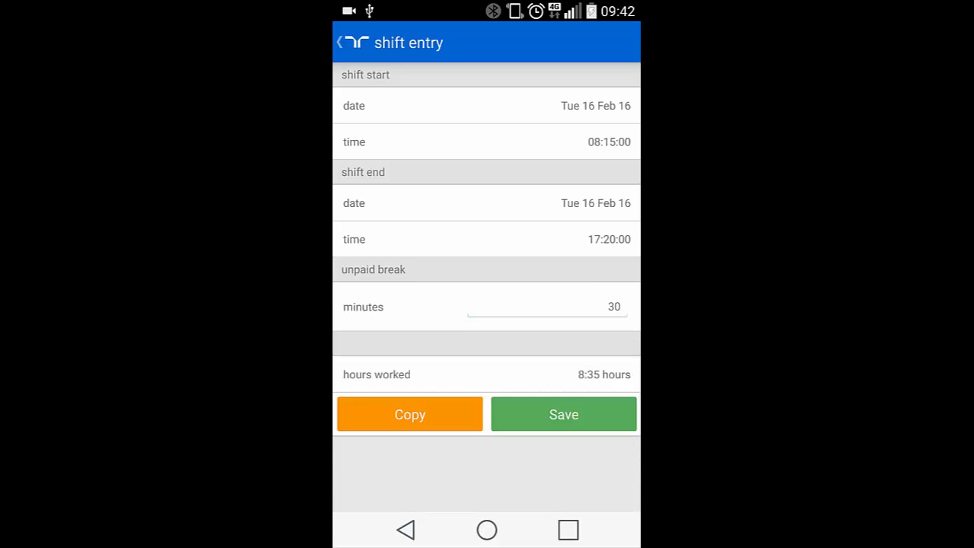
pyautogui.click(564, 414)
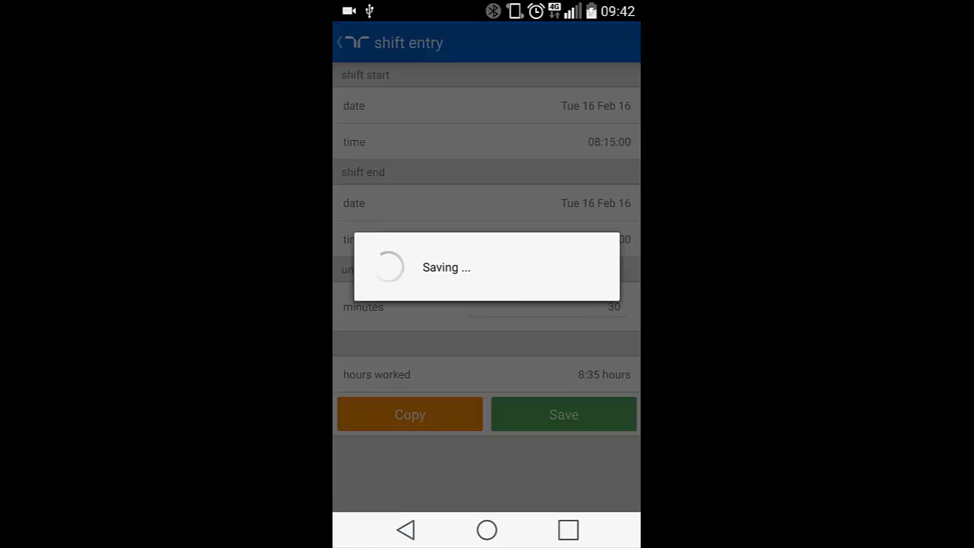
pyautogui.click(564, 414)
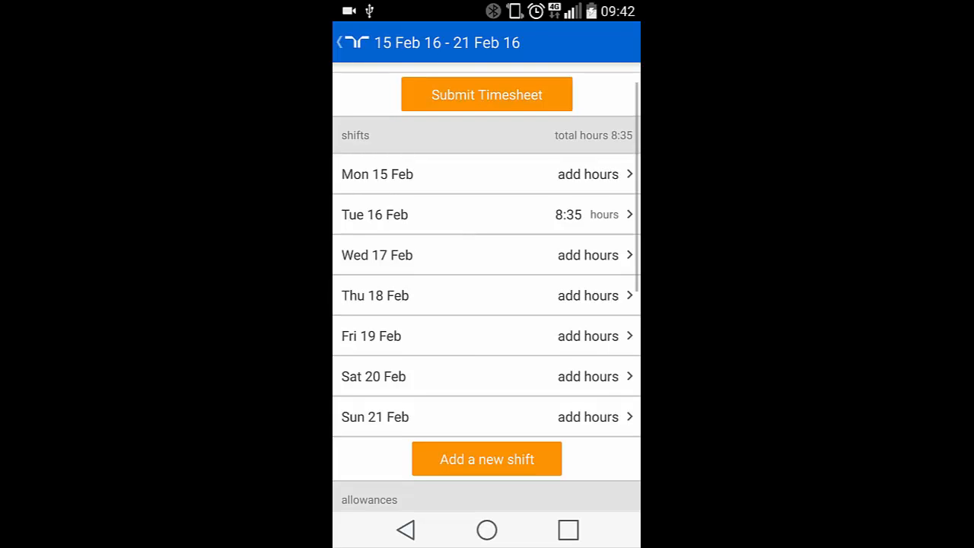
# Step: Copy the Tue 16 Feb 8:35 shift to Wed–Fri, excluding Mon 15 Feb, for 34:20 total
pyautogui.click(486, 213)
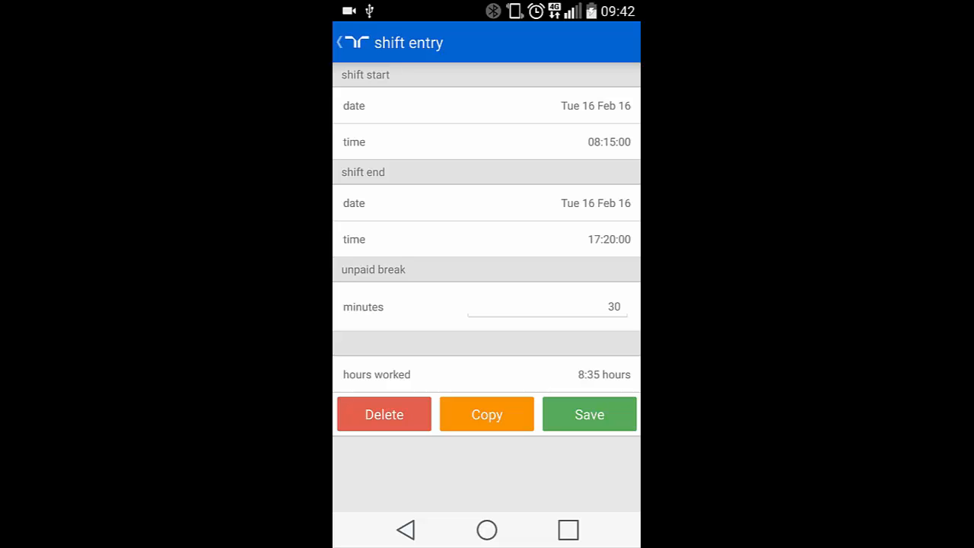
pyautogui.click(486, 414)
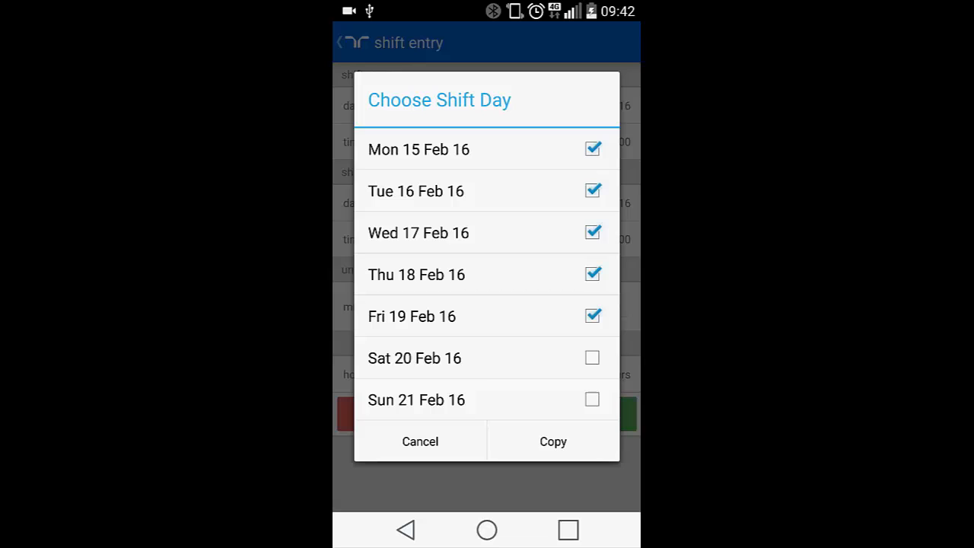
pyautogui.click(592, 149)
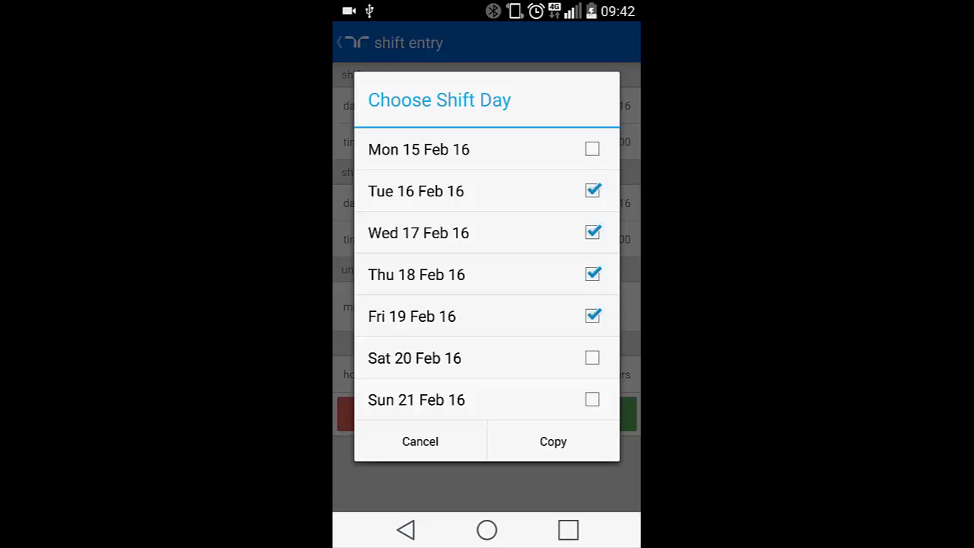
pyautogui.click(553, 442)
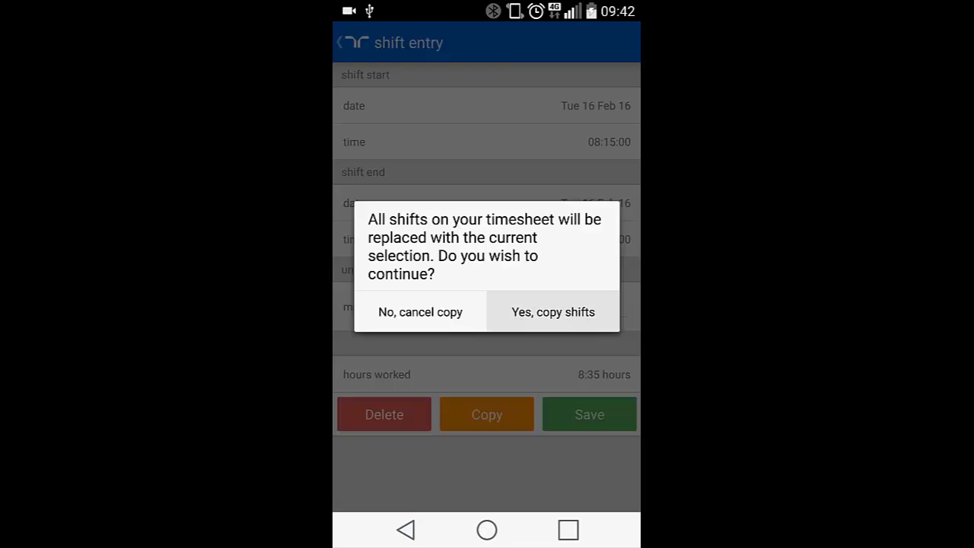
pyautogui.click(552, 312)
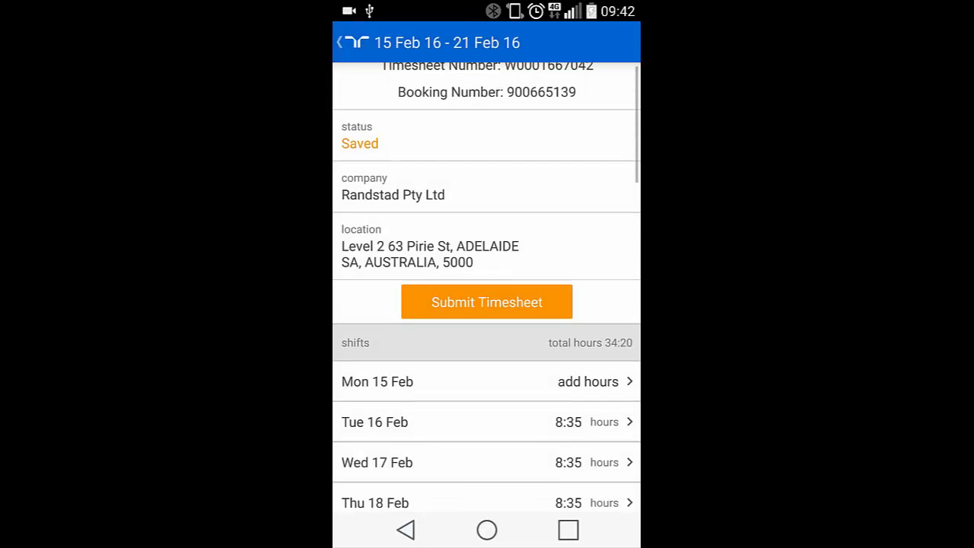
pyautogui.scroll(-3)
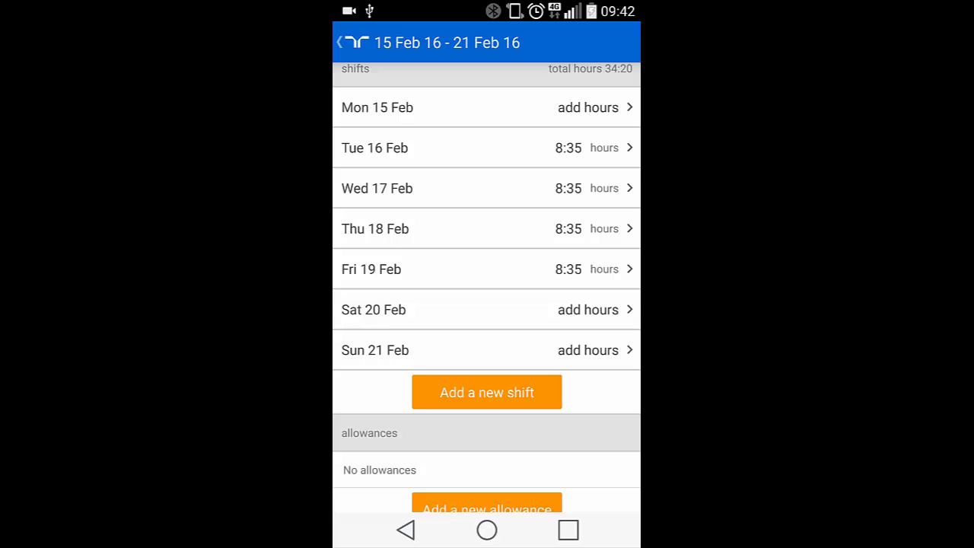
# Step: Delete the Thu 18 Feb shift, leaving a weekly total of 25:45
pyautogui.click(487, 228)
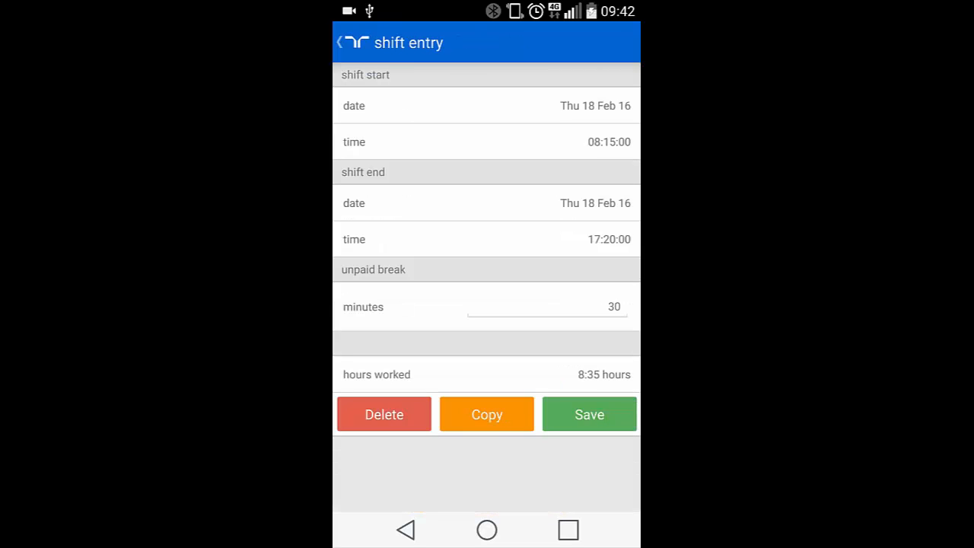
pyautogui.click(384, 414)
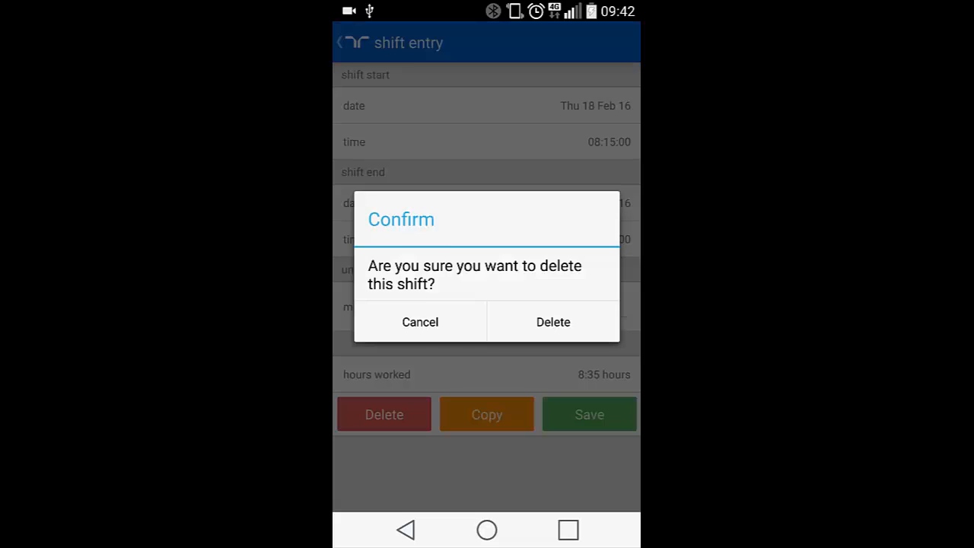
pyautogui.click(553, 322)
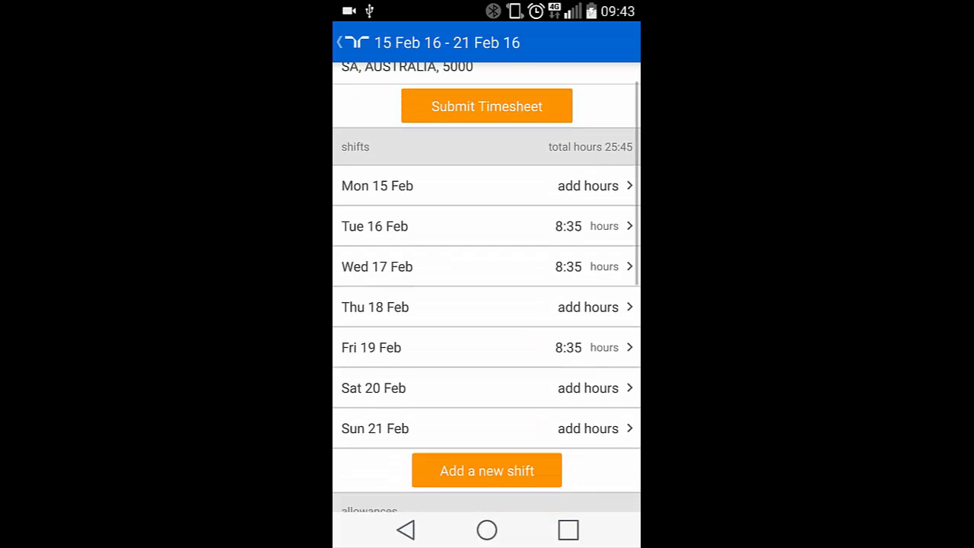
pyautogui.scroll(3)
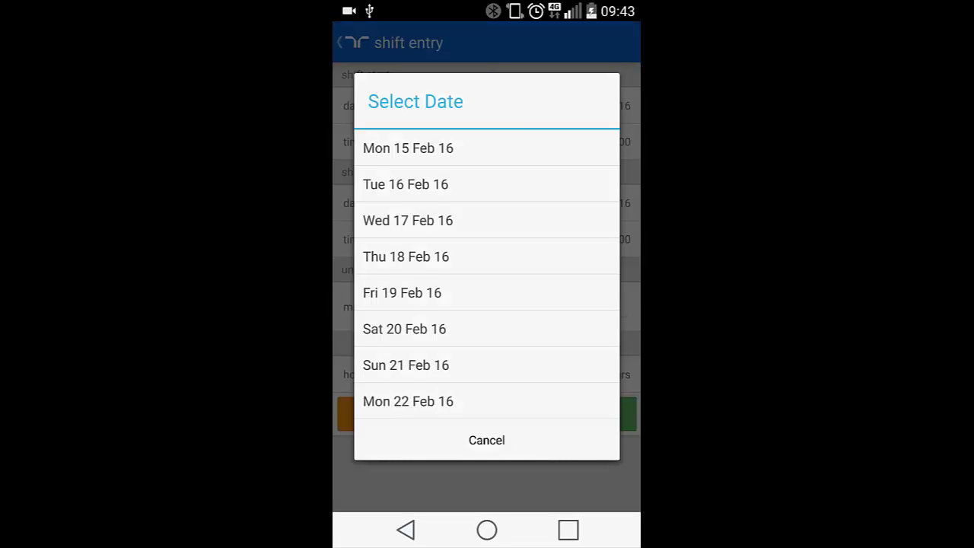
# Step: Add a Fri 19 Feb evening shift, 20:00–22:00 with no break, totalling 27:45
pyautogui.click(402, 293)
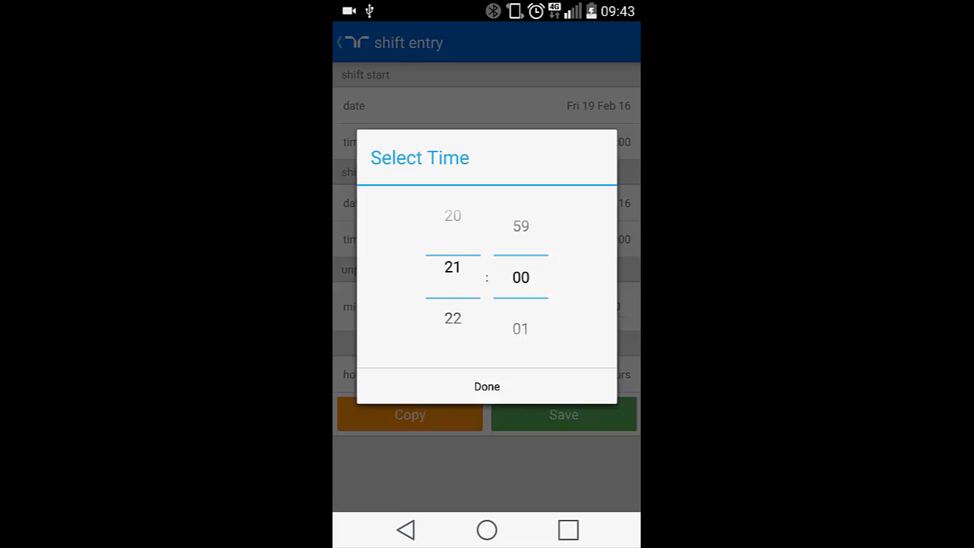
pyautogui.click(487, 387)
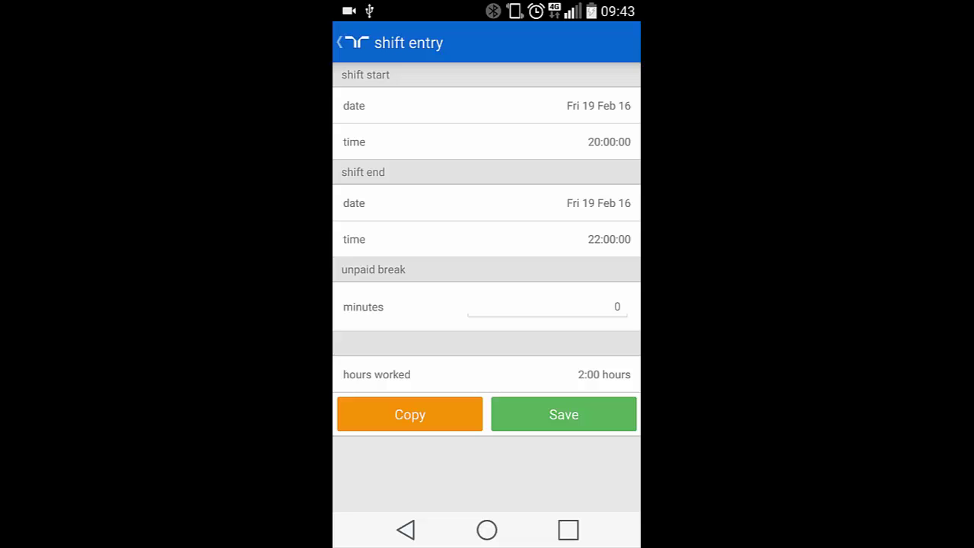
pyautogui.click(563, 414)
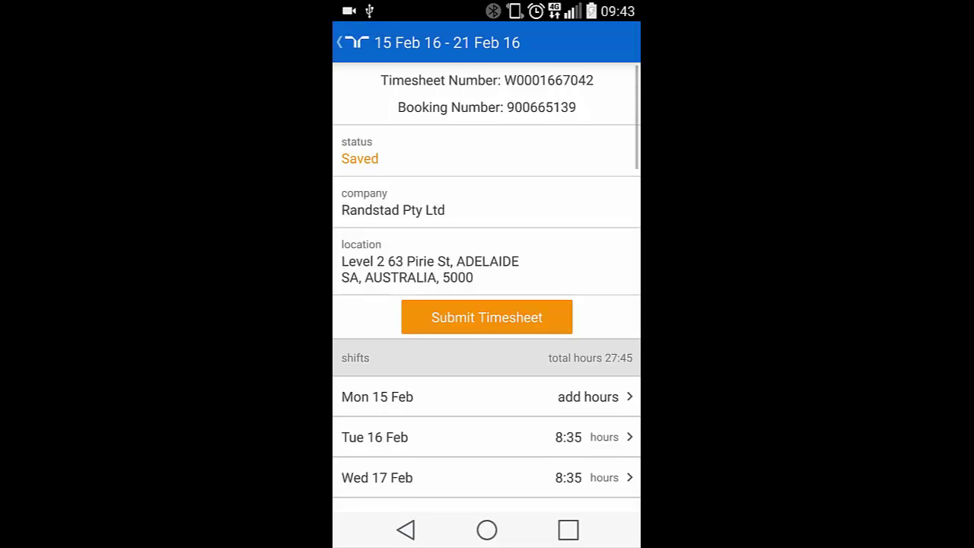
# Step: Type 'Comments' into the timesheet's employee comments field
pyautogui.scroll(-3)
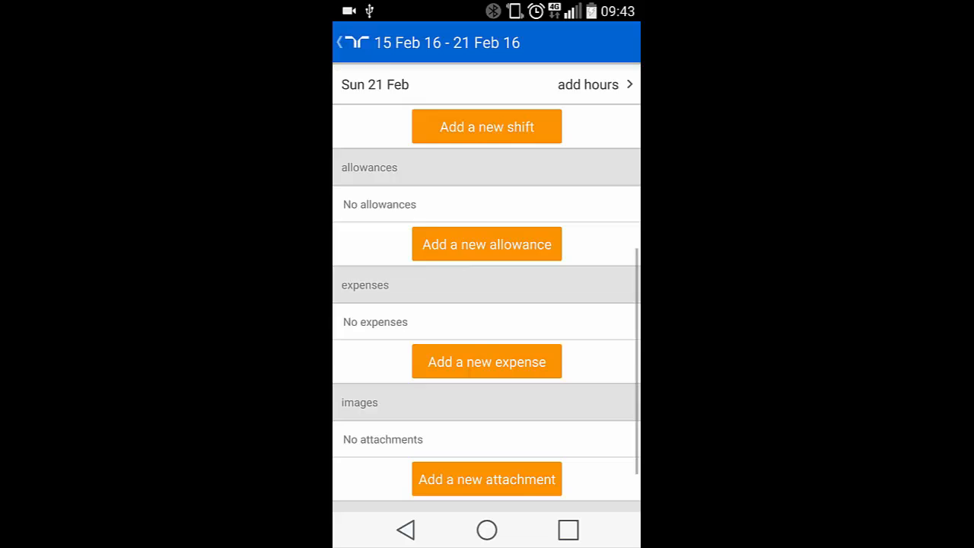
pyautogui.scroll(3)
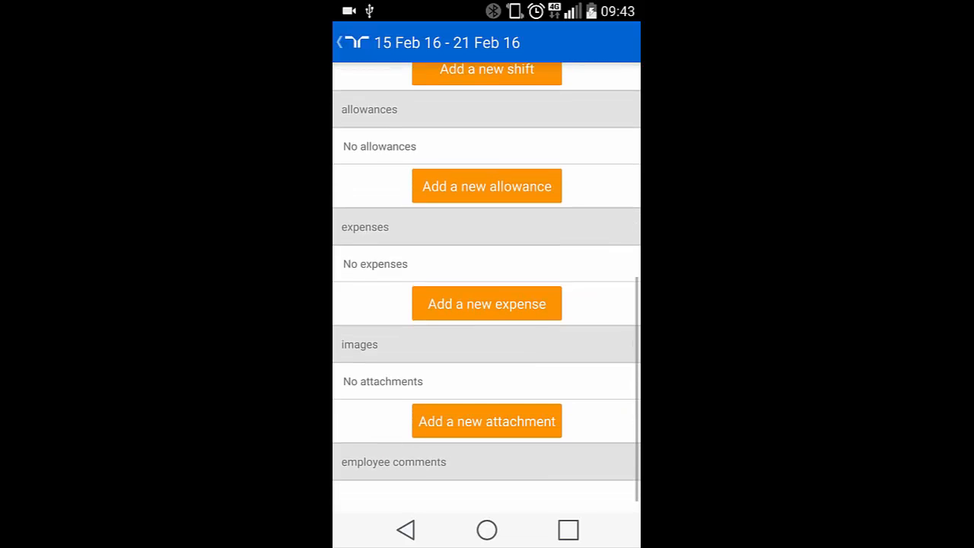
pyautogui.scroll(3)
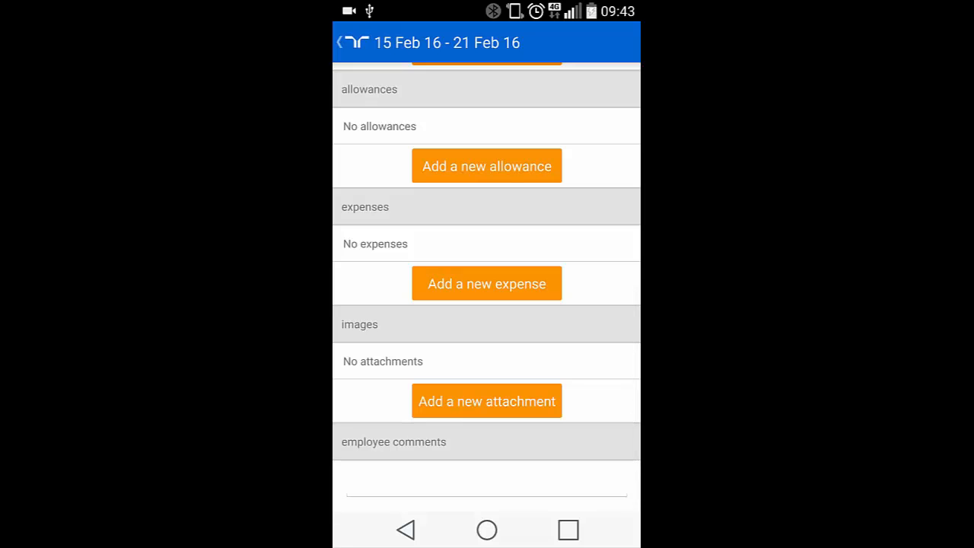
pyautogui.click(486, 478)
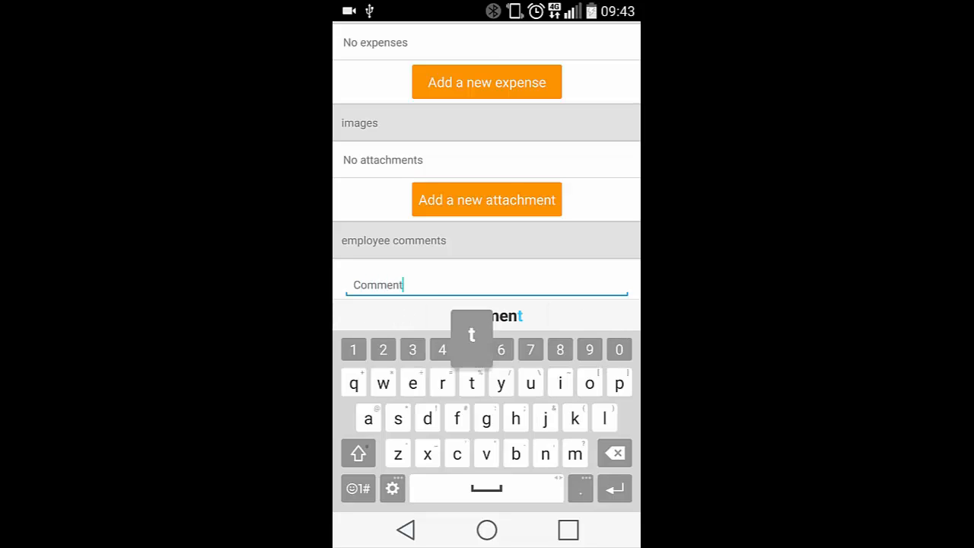
pyautogui.write('s')
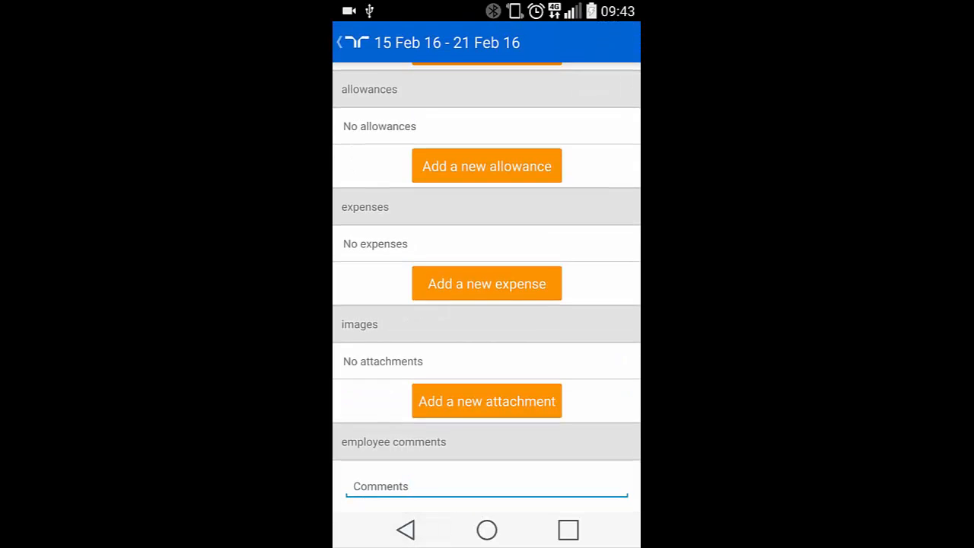
pyautogui.scroll(3)
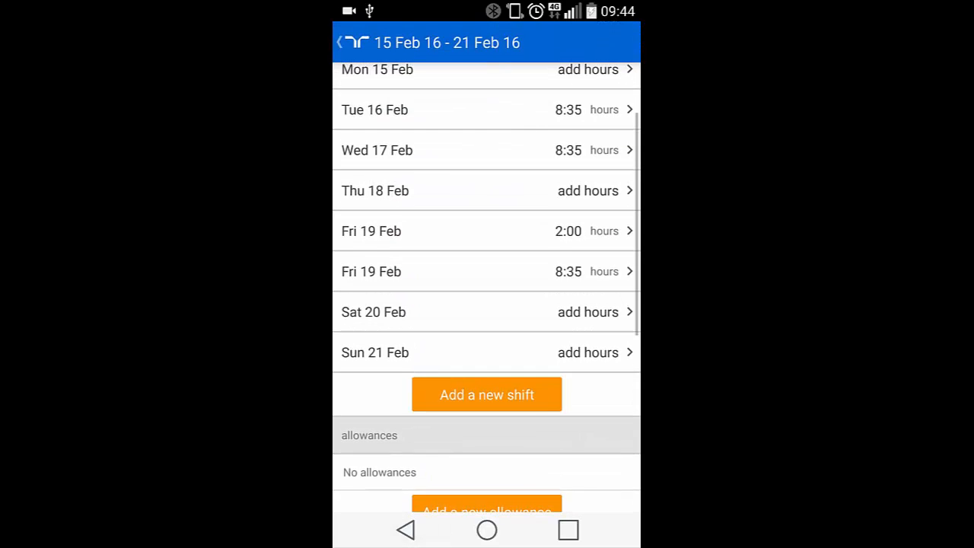
# Step: Submit the 15–21 Feb timesheet and view it as unapproved, 27:45, under Submitted
pyautogui.scroll(-3)
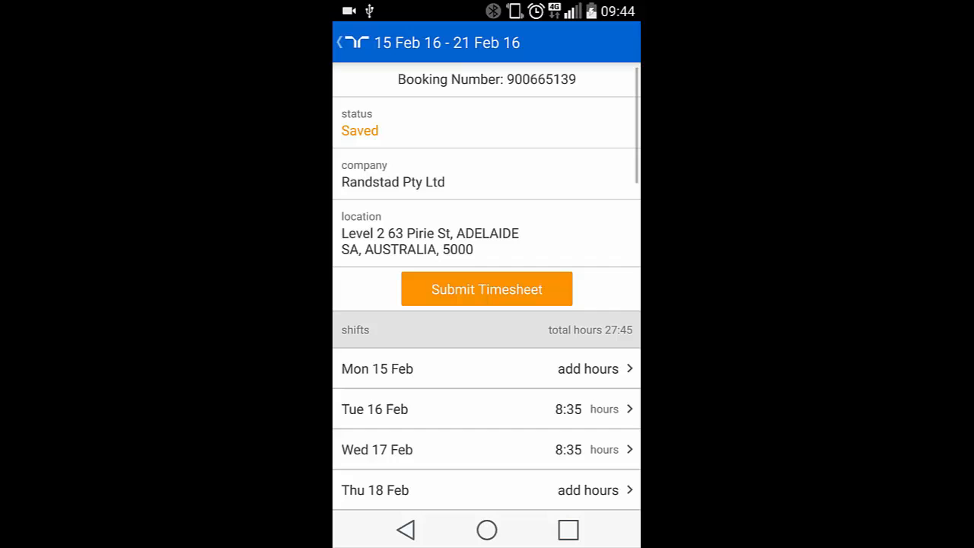
pyautogui.click(487, 290)
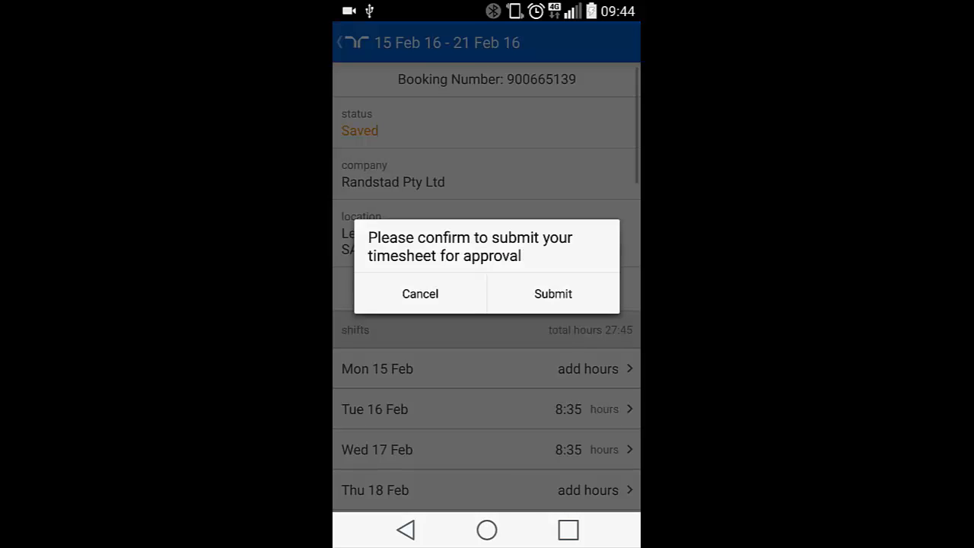
pyautogui.click(552, 294)
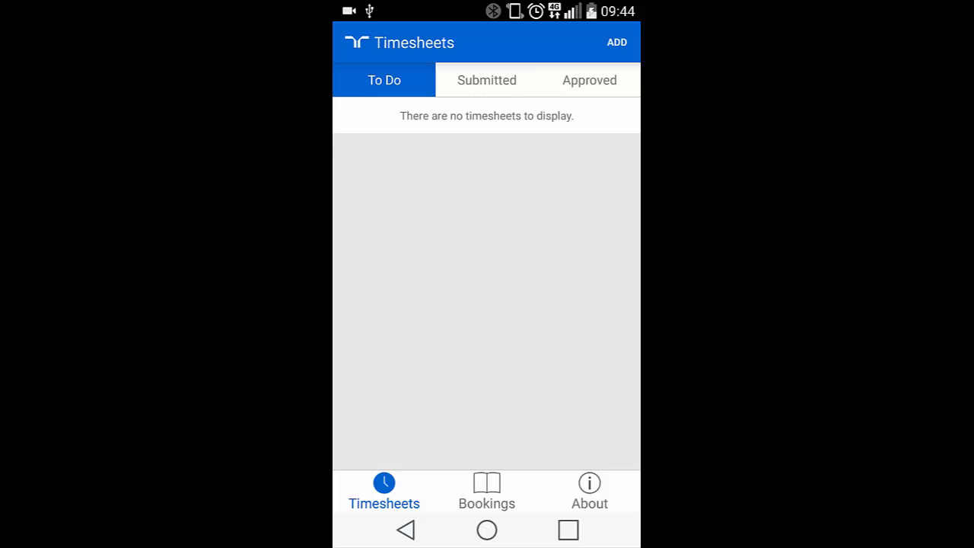
pyautogui.click(486, 79)
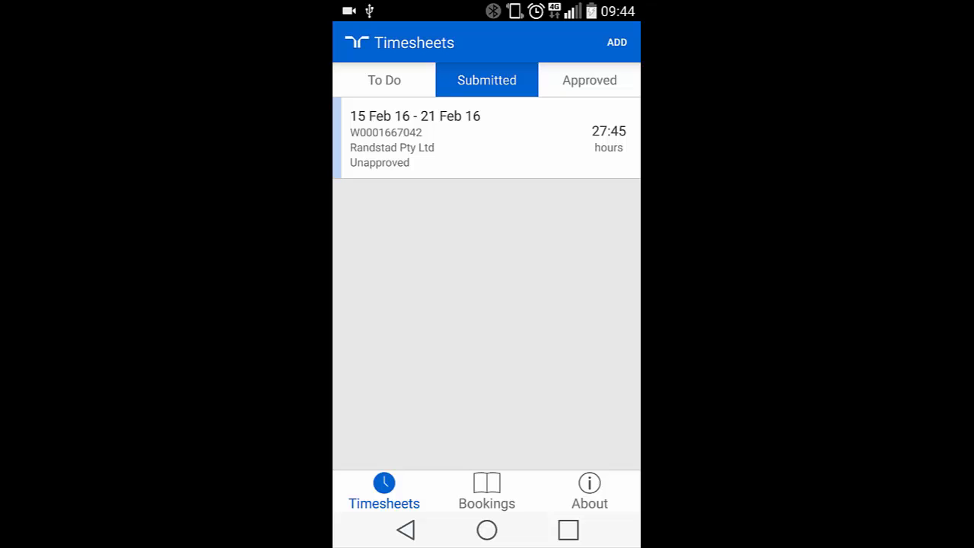
# Step: Recall the submitted 15–21 Feb 16 timesheet and reopen it from the To Do list
pyautogui.click(487, 138)
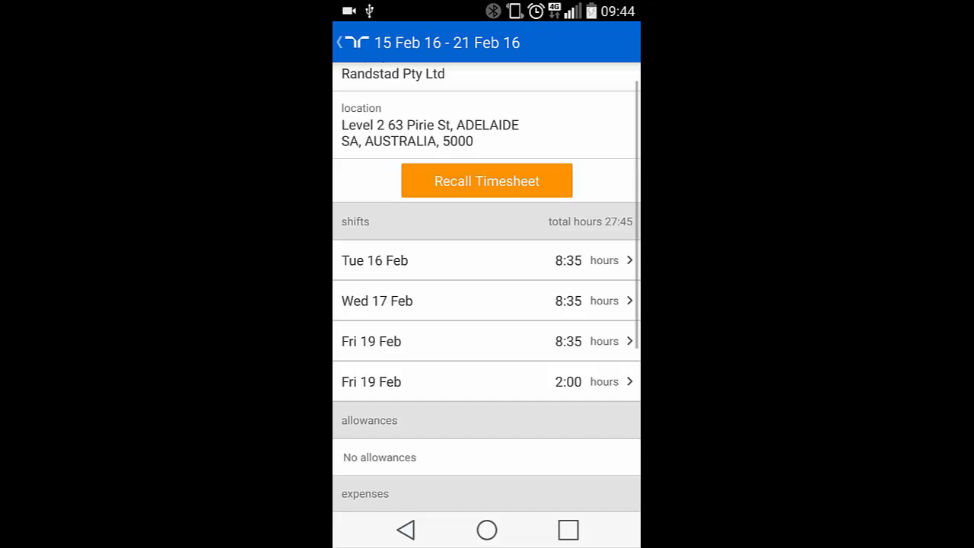
pyautogui.click(487, 181)
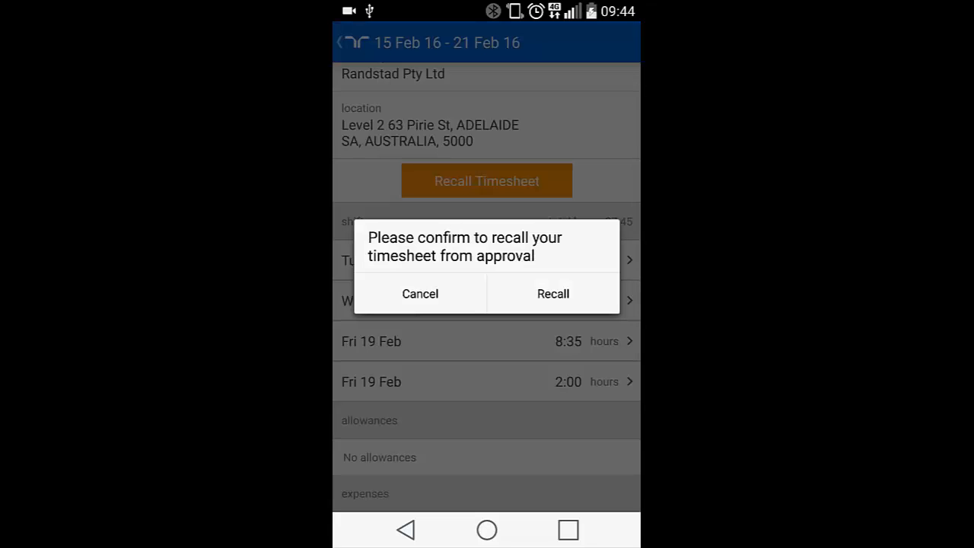
pyautogui.click(553, 294)
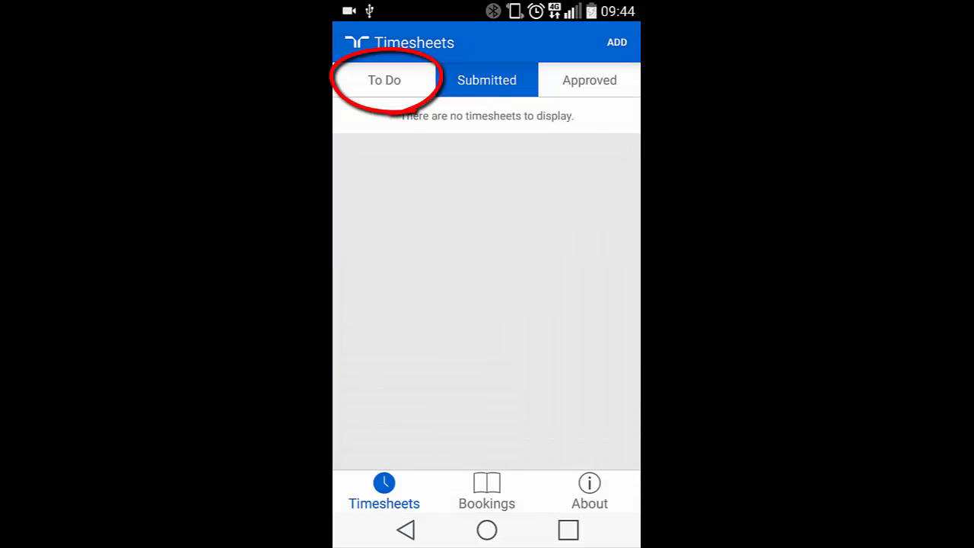
pyautogui.click(383, 80)
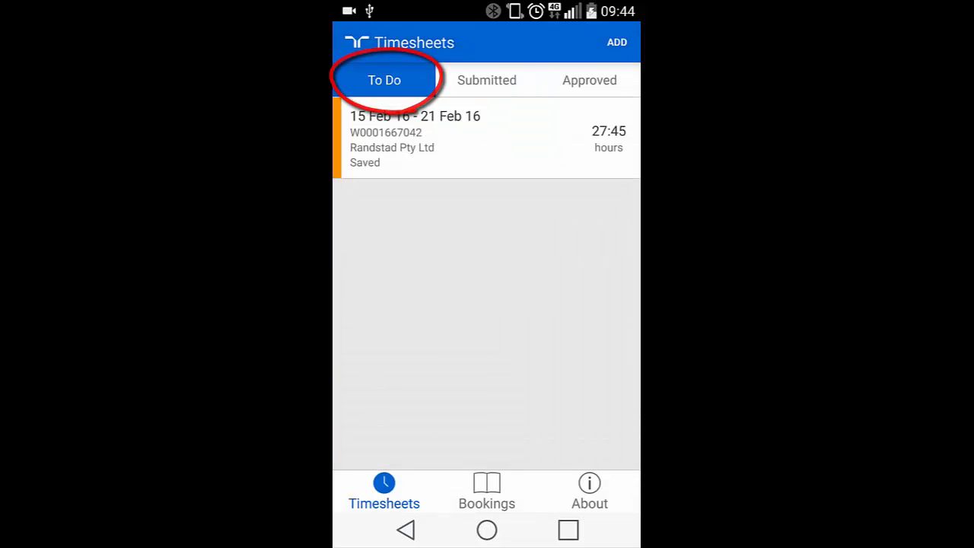
pyautogui.click(590, 80)
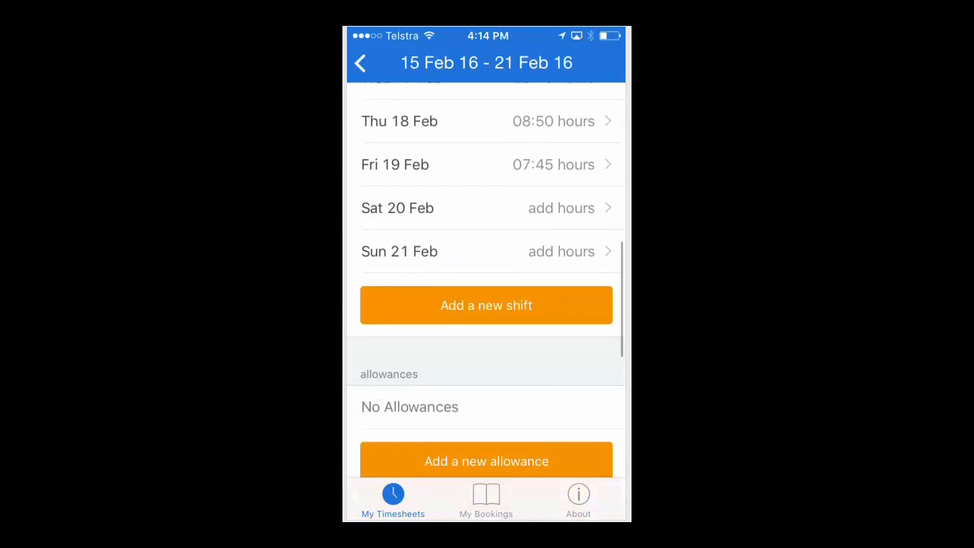
# Step: Start a new expense and set its type to Taxi
pyautogui.scroll(-3)
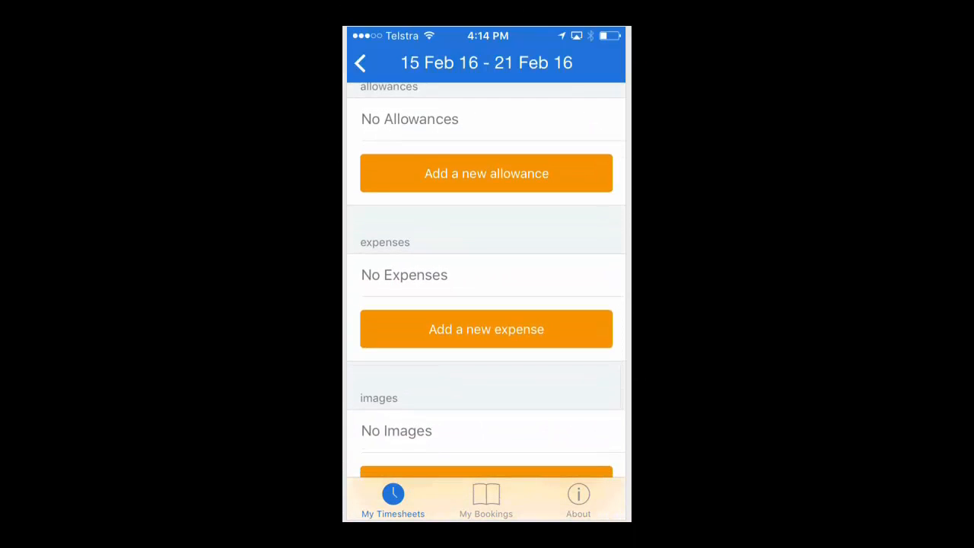
pyautogui.click(486, 329)
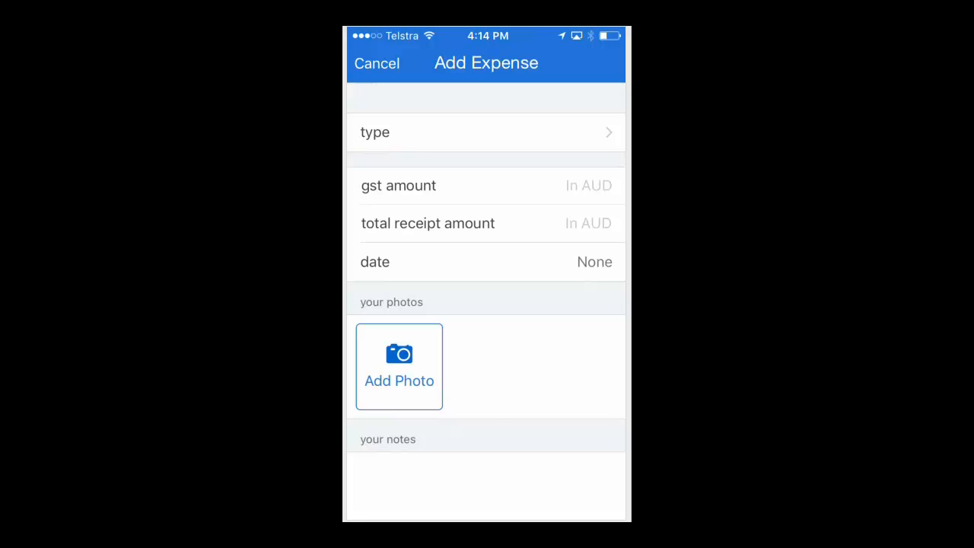
pyautogui.click(486, 132)
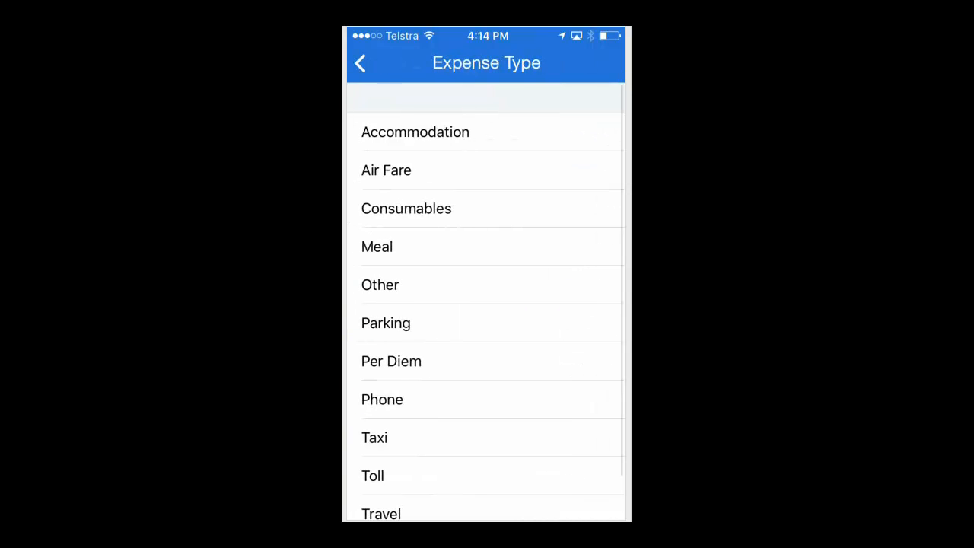
pyautogui.scroll(-3)
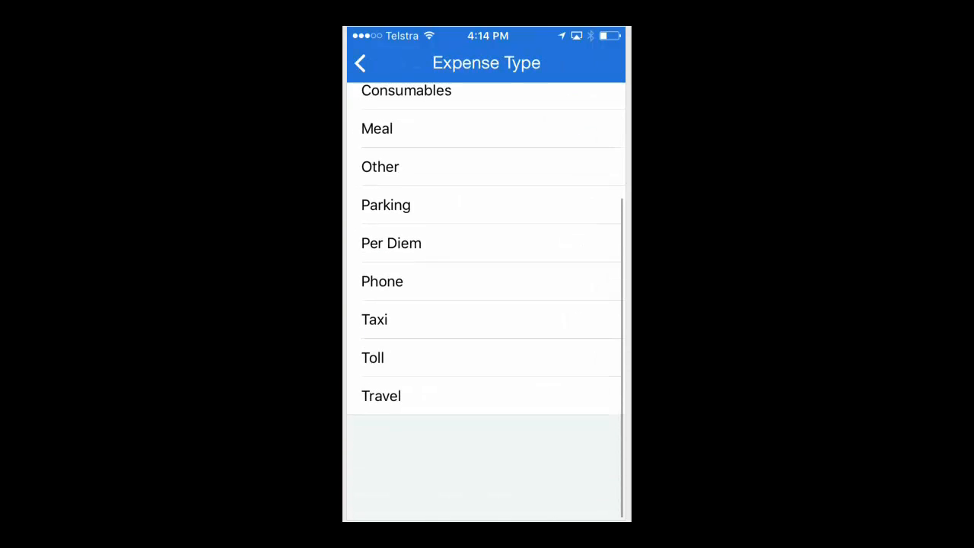
pyautogui.click(375, 318)
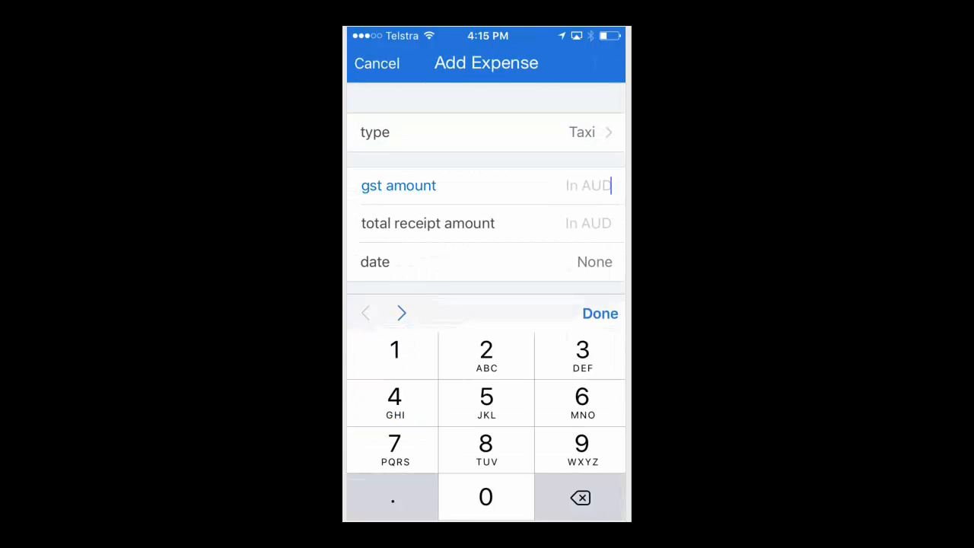
# Step: Enter the AUD 30.00 total with AUD 3.00 GST and save the 17 Feb Taxi expense
pyautogui.click(402, 313)
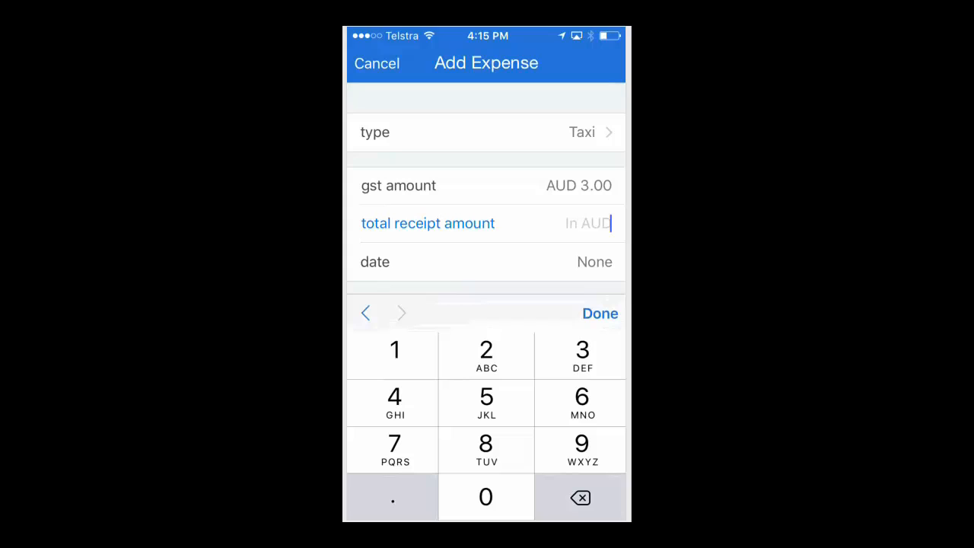
pyautogui.write('30.00')
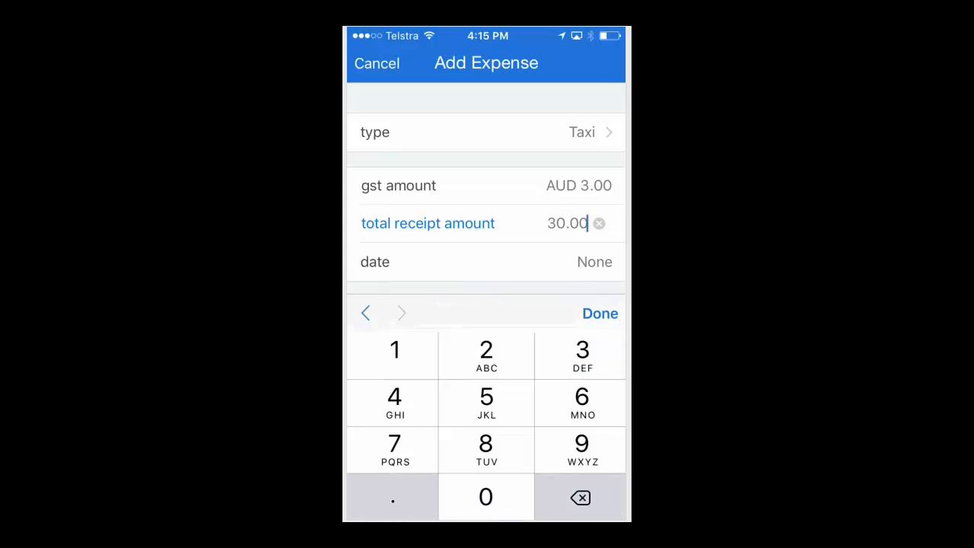
pyautogui.click(485, 261)
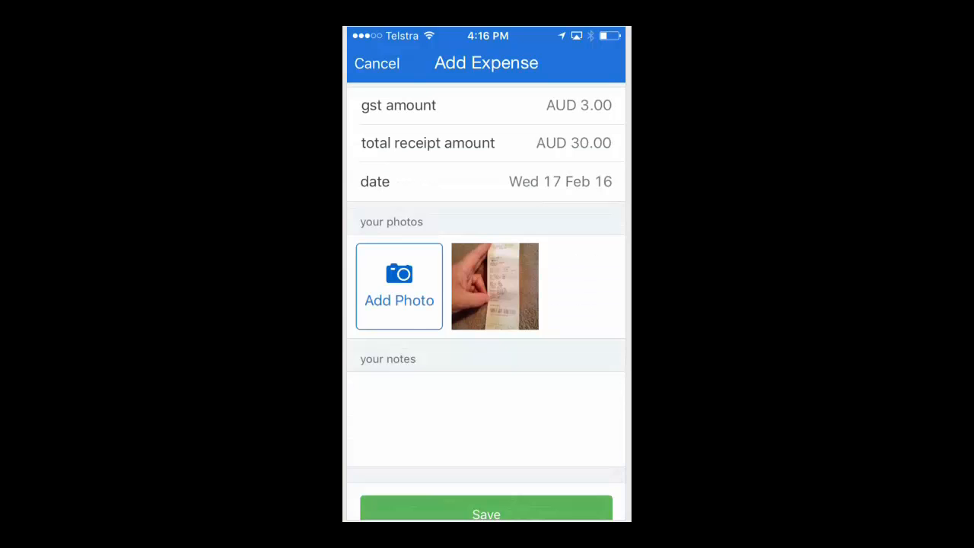
pyautogui.scroll(-3)
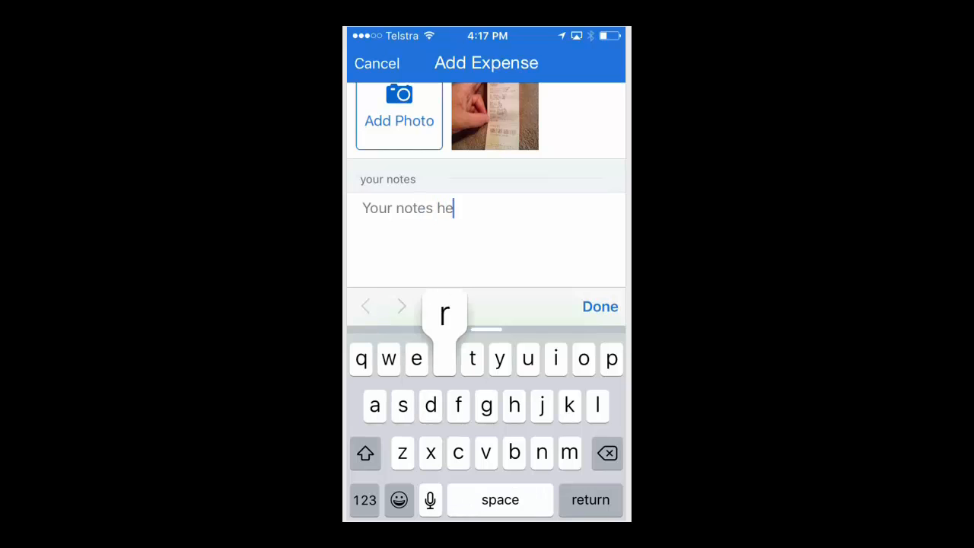
pyautogui.click(599, 306)
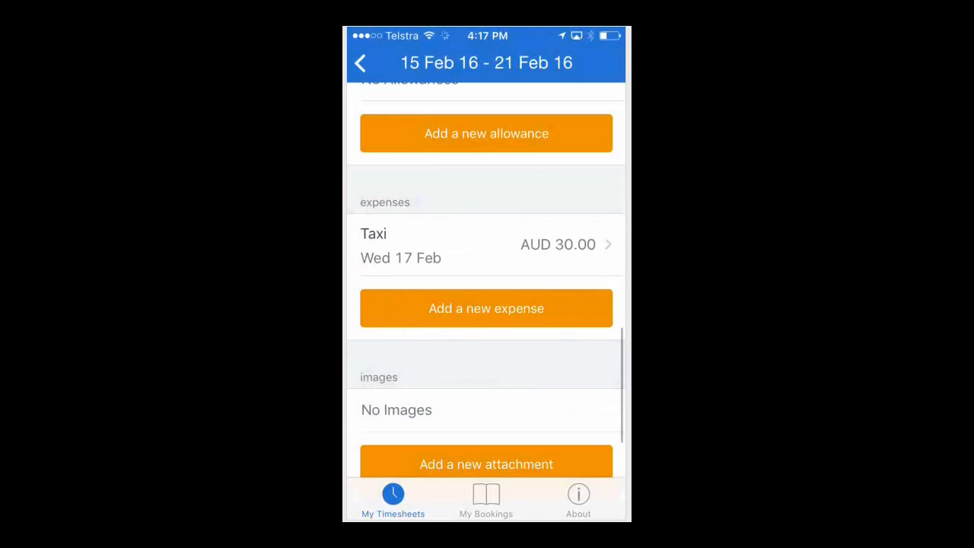
pyautogui.scroll(3)
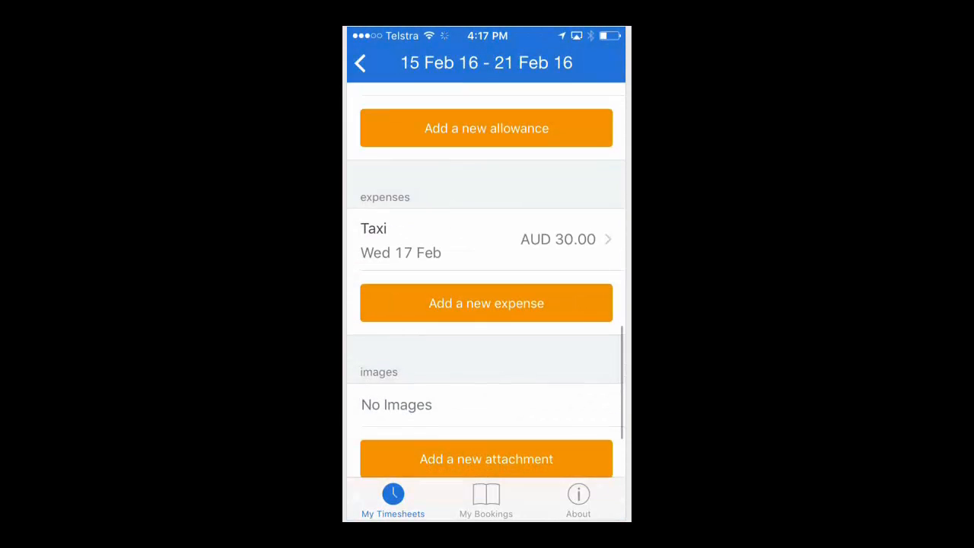
pyautogui.scroll(3)
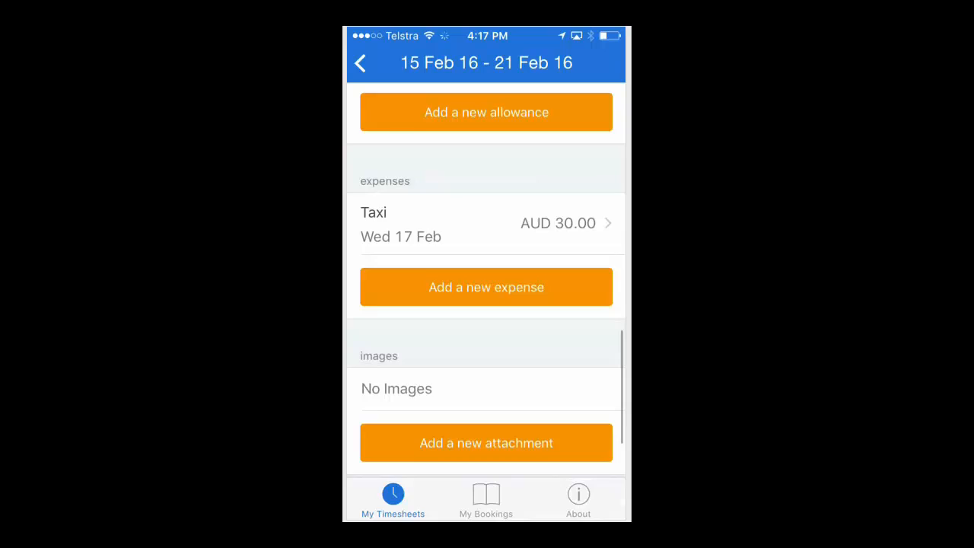
pyautogui.click(360, 62)
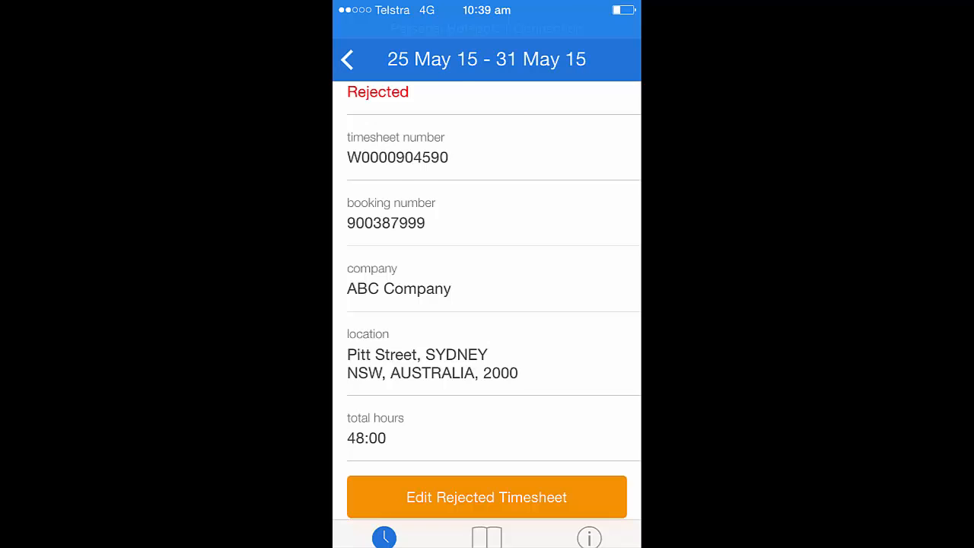
# Step: Choose Edit Rejected Timesheet on the 25–31 May 15 timesheet
pyautogui.click(348, 60)
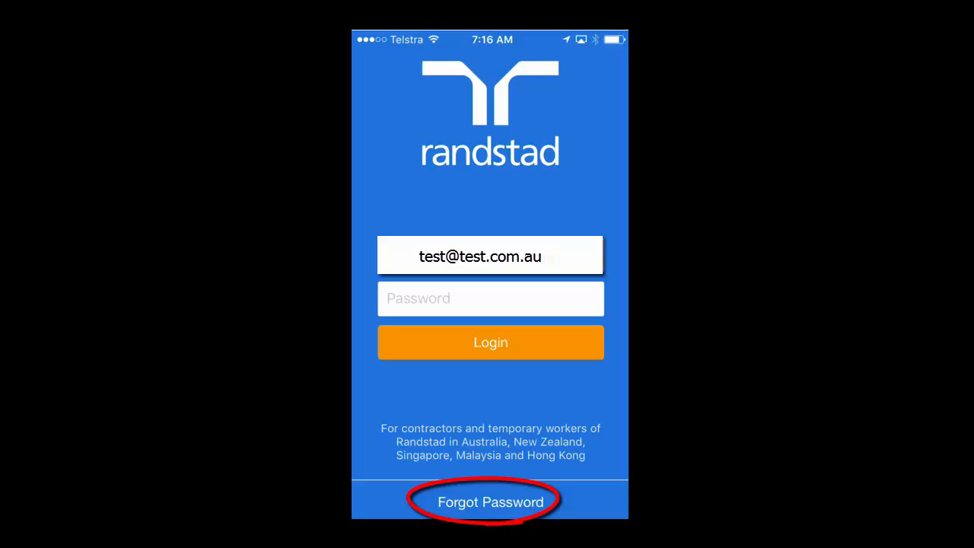
# Step: Go to the Forgot Password reset page, tapping into and out of its empty email field
pyautogui.click(490, 502)
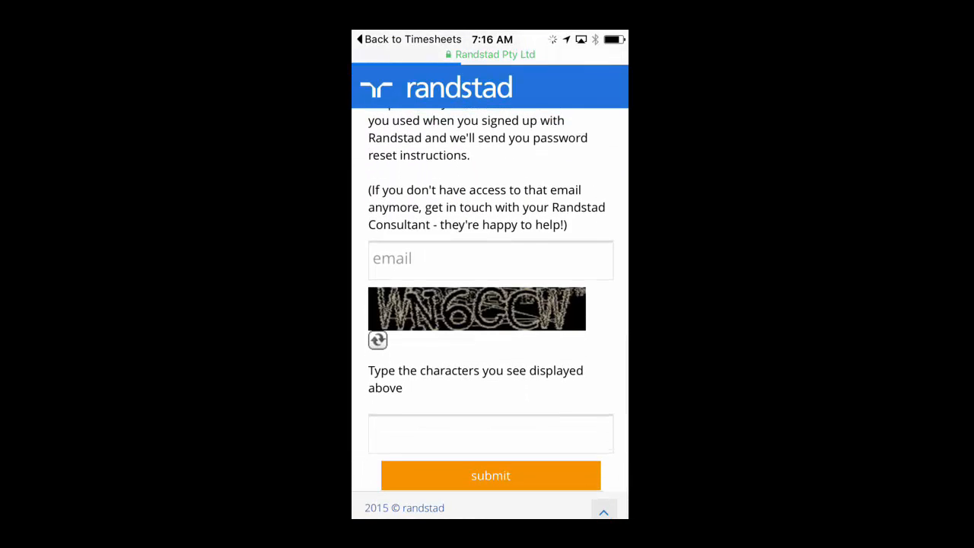
pyautogui.click(491, 258)
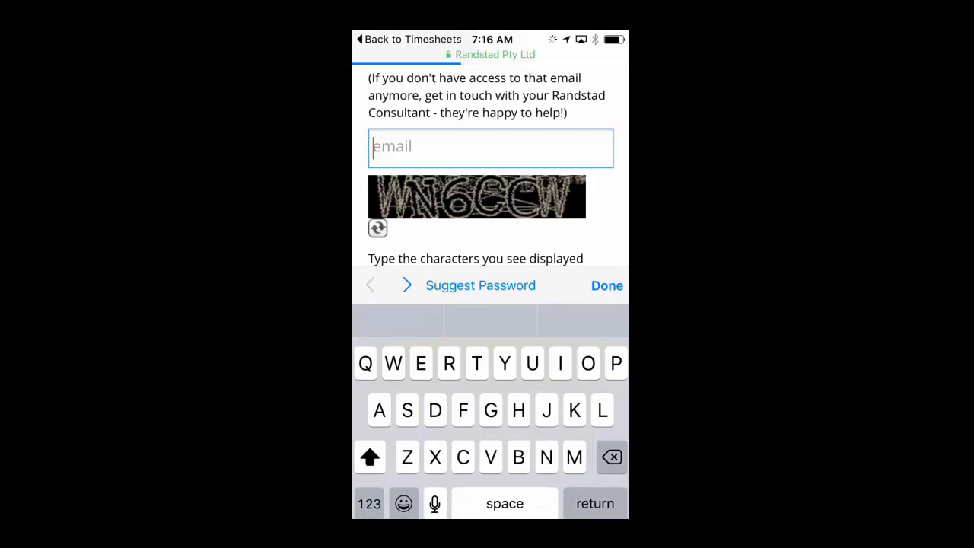
pyautogui.click(607, 285)
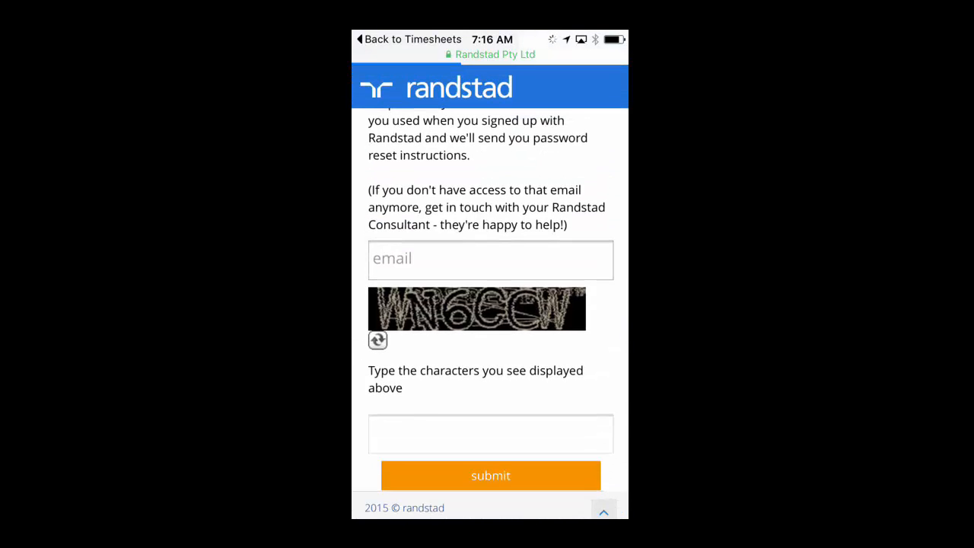